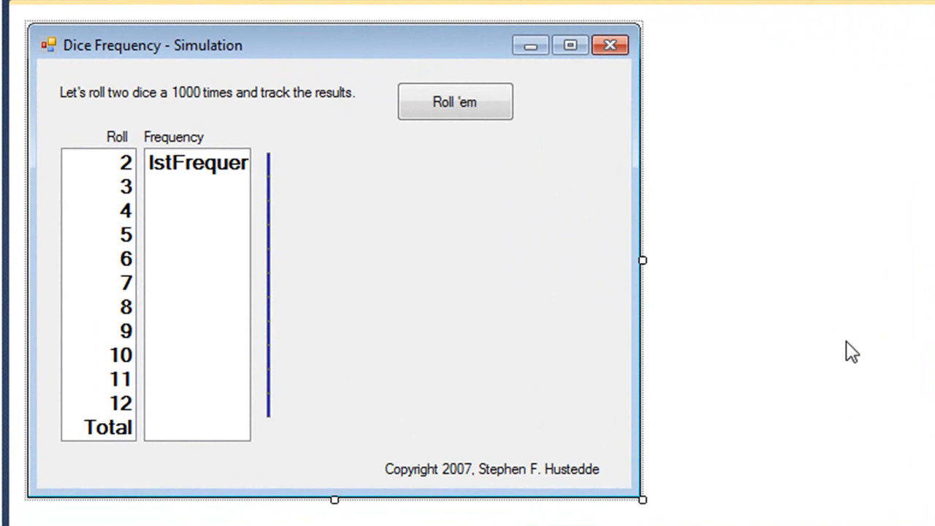
pyautogui.moveTo(526, 222)
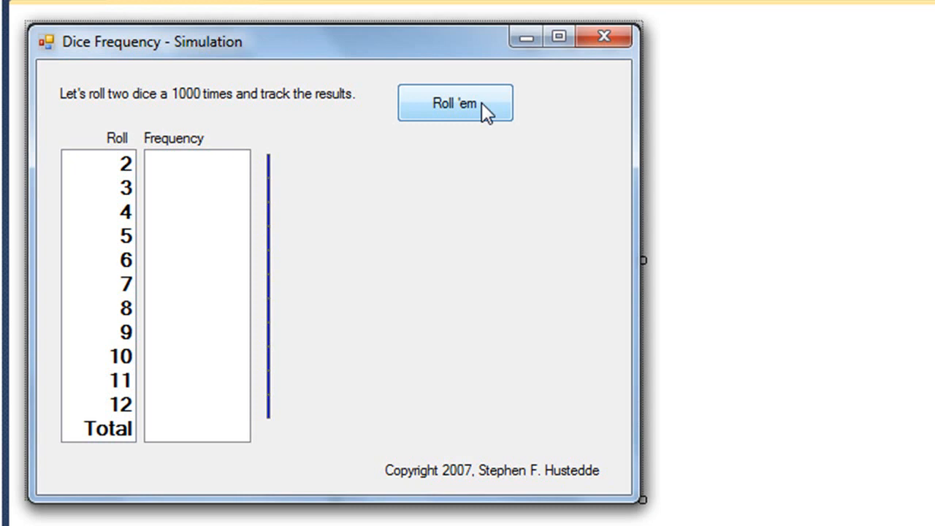
# Step: Run the 1000-roll simulation with Roll 'em, showing counts for totals 2-12 and bars peaking at 7
pyautogui.click(456, 103)
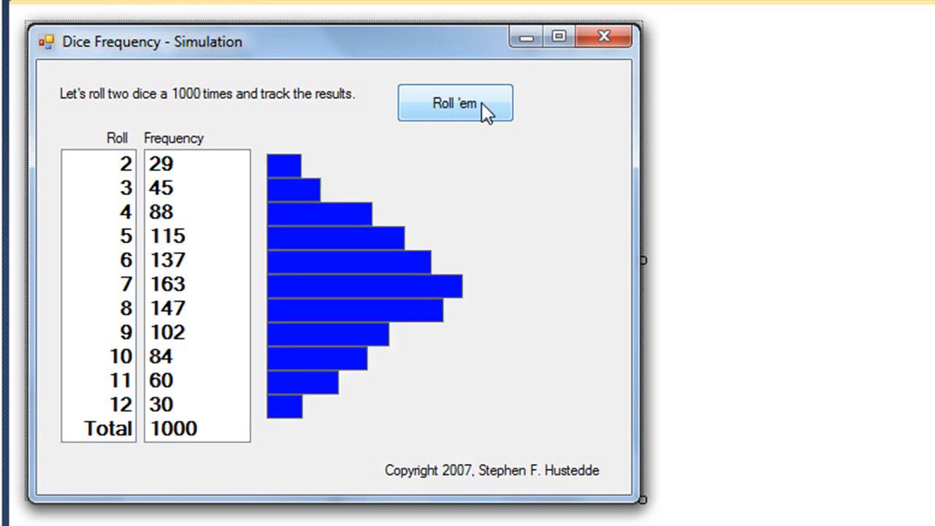
pyautogui.moveTo(444, 130)
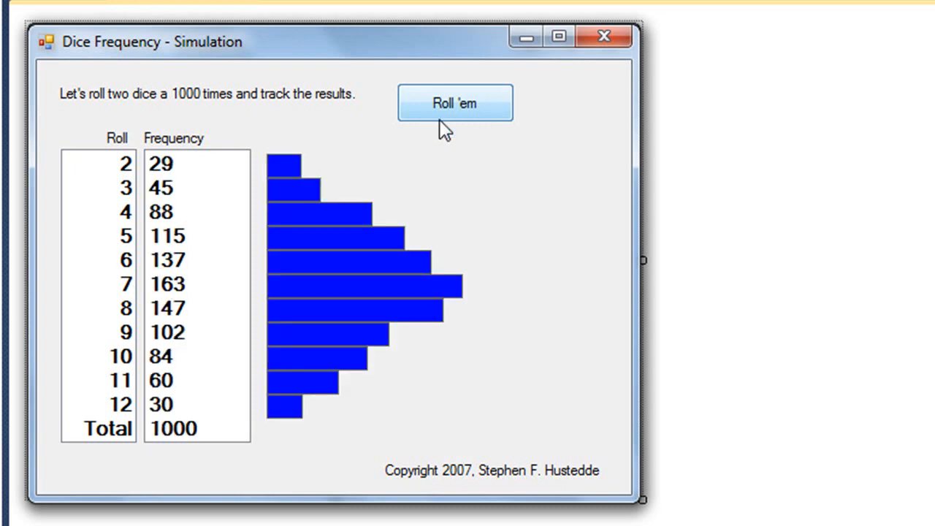
pyautogui.moveTo(168, 295)
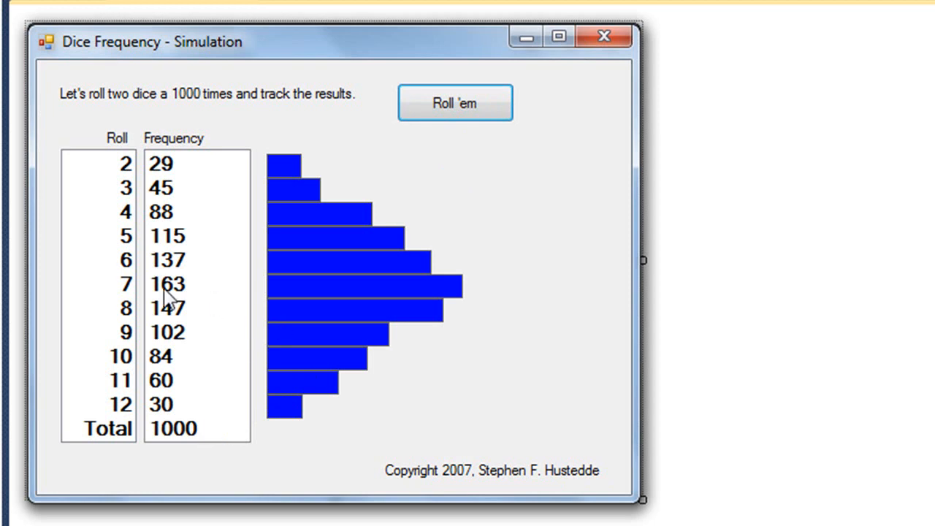
pyautogui.moveTo(191, 302)
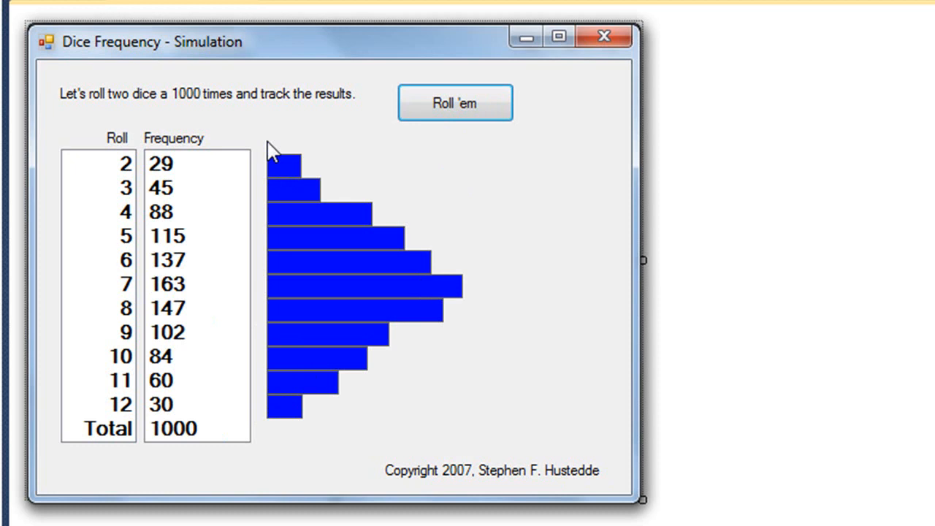
pyautogui.moveTo(283, 143)
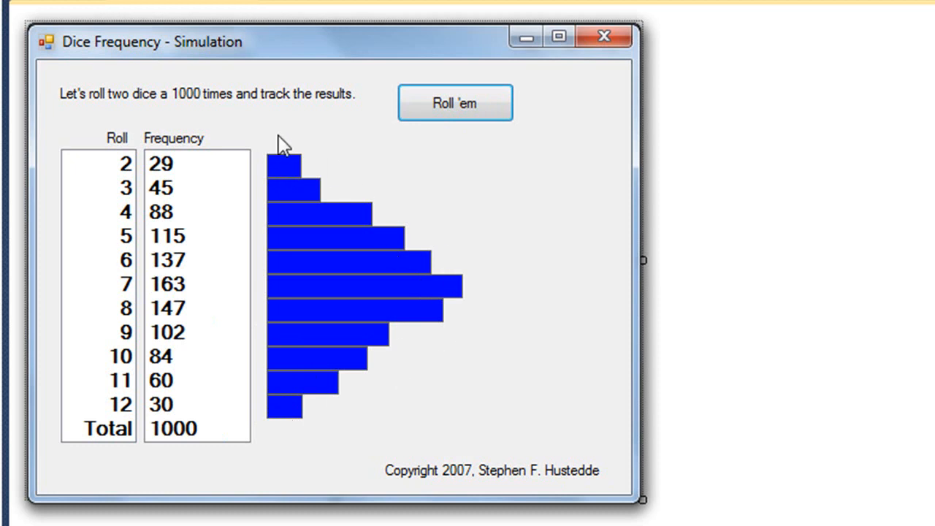
pyautogui.moveTo(207, 400)
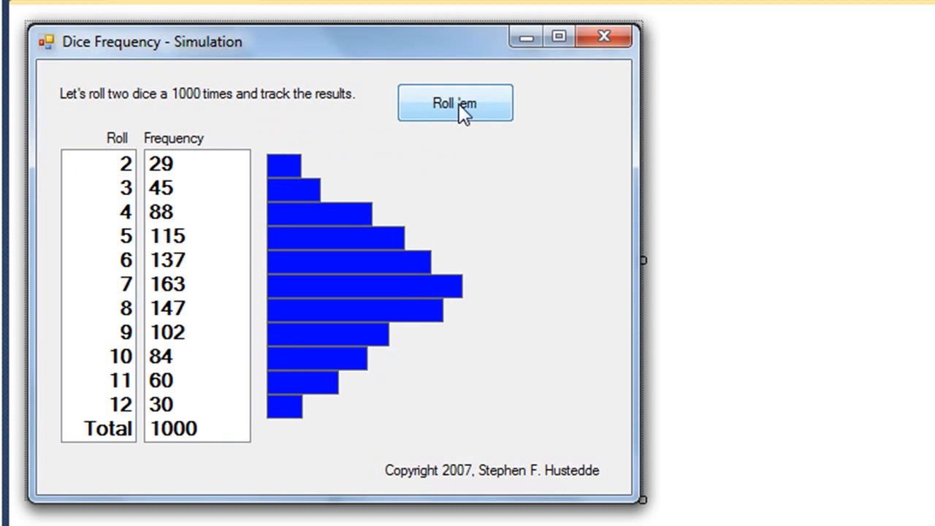
# Step: Rerun Roll 'em nine more times, each producing a fresh 1000-roll tally and bar chart
pyautogui.click(454, 102)
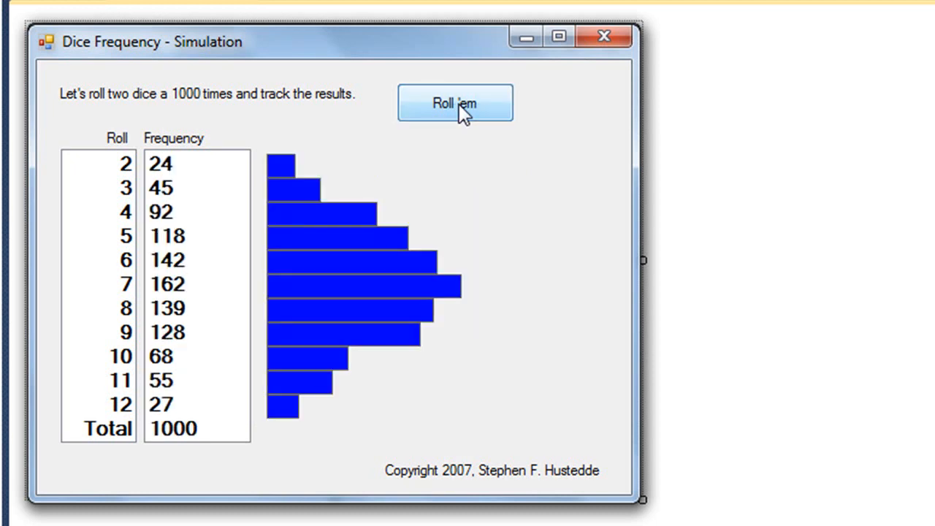
pyautogui.click(455, 102)
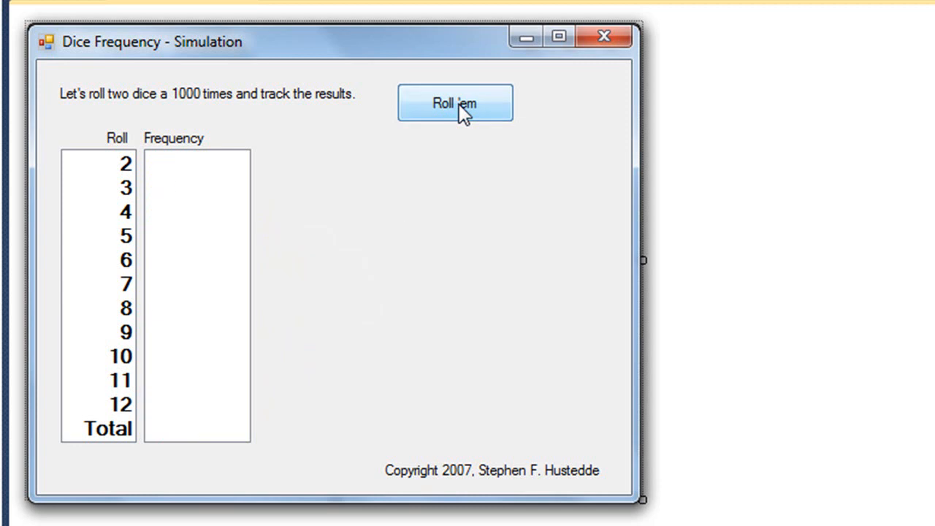
pyautogui.click(454, 103)
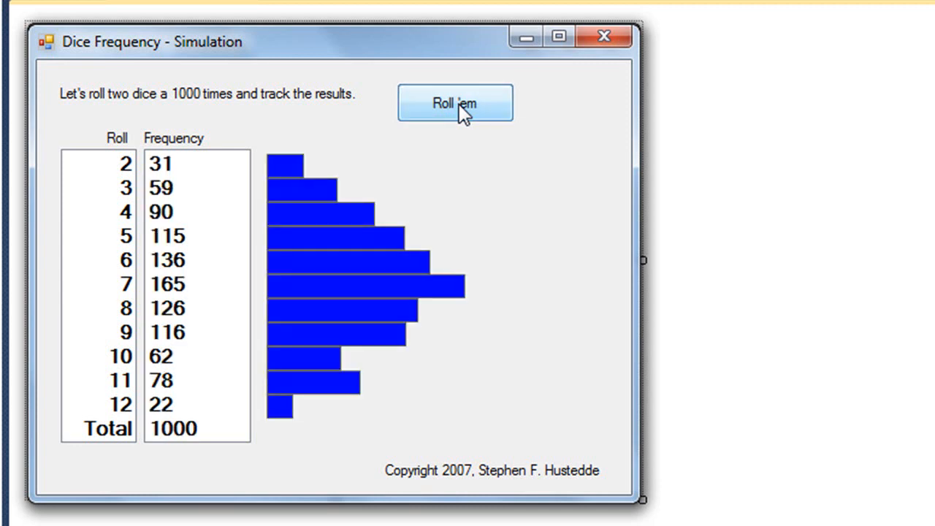
pyautogui.click(455, 103)
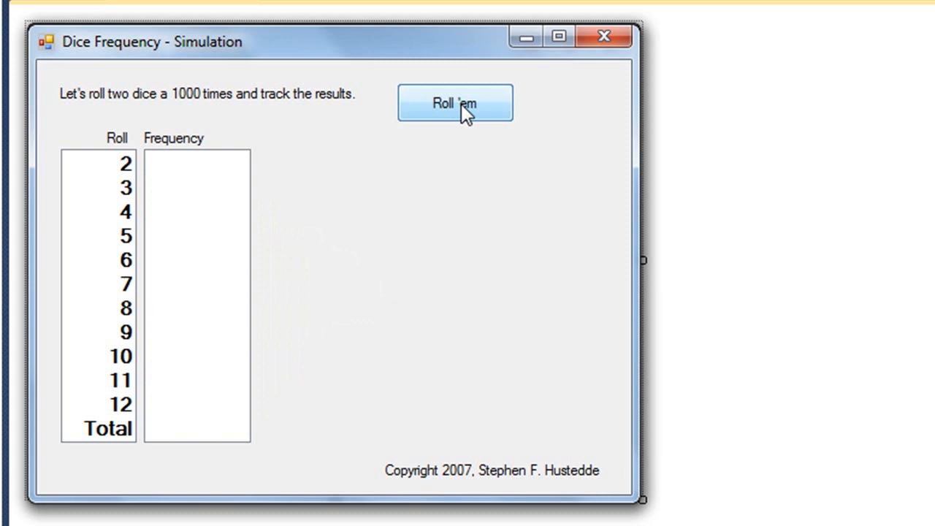
pyautogui.click(455, 102)
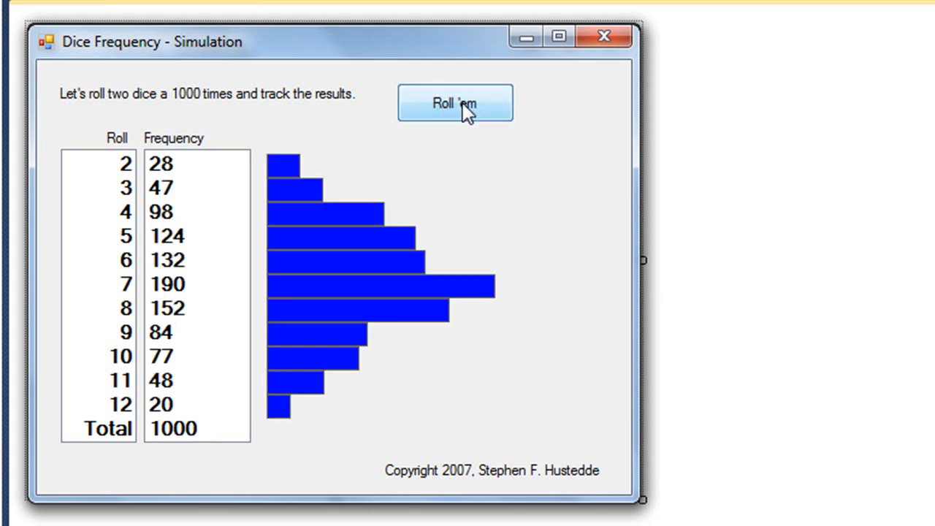
pyautogui.click(455, 102)
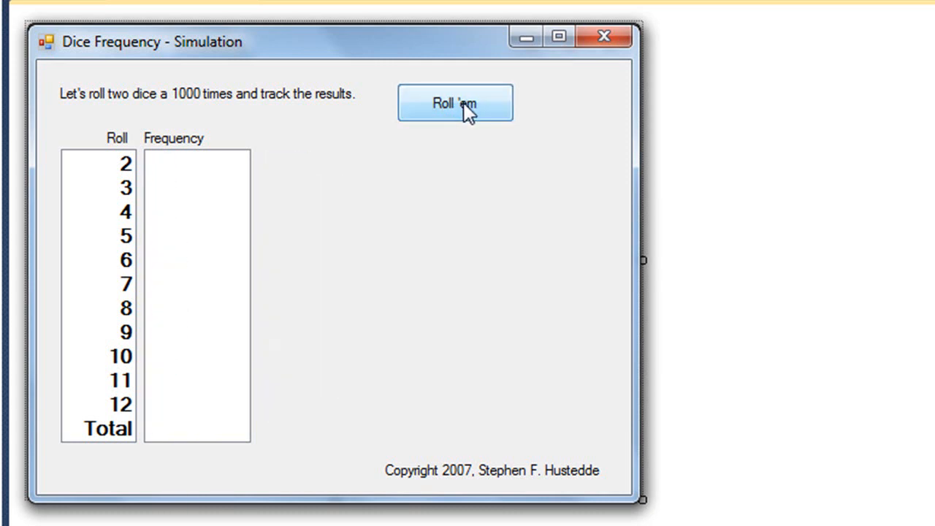
pyautogui.click(454, 102)
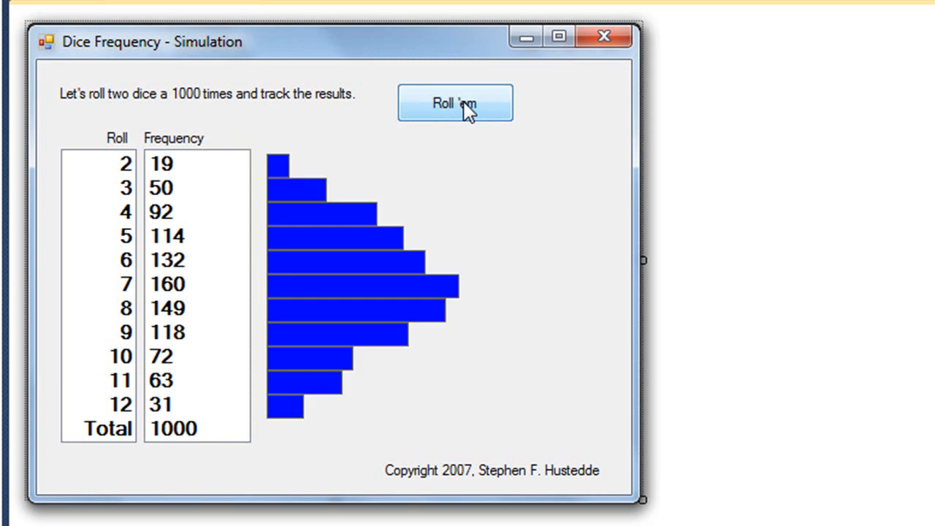
pyautogui.click(455, 102)
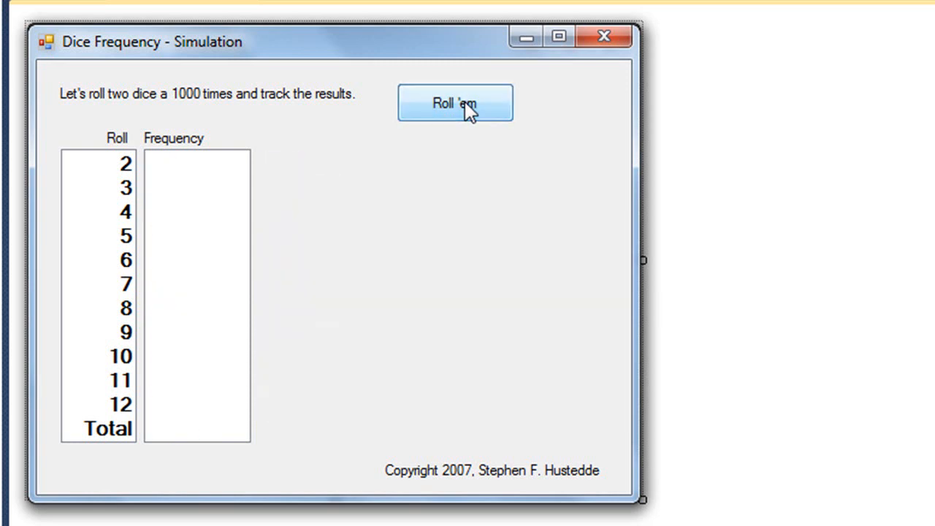
pyautogui.click(454, 102)
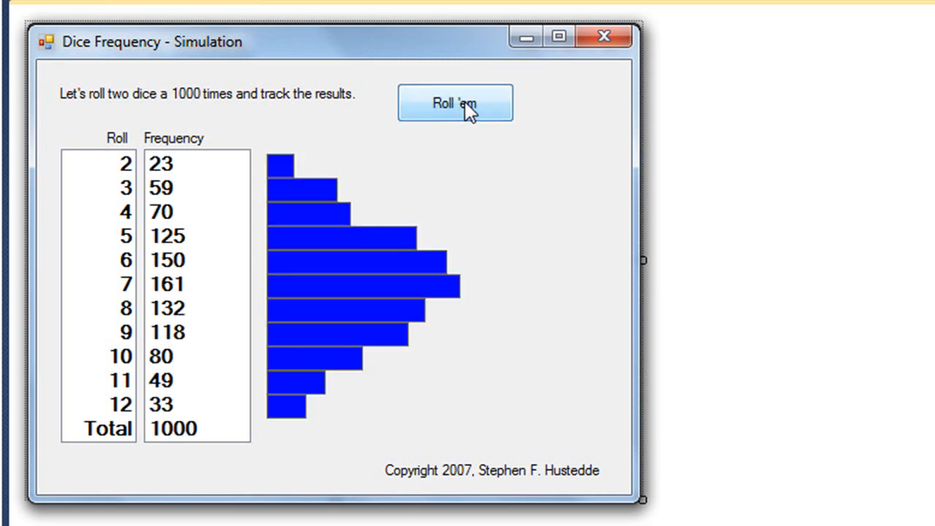
pyautogui.moveTo(373, 310)
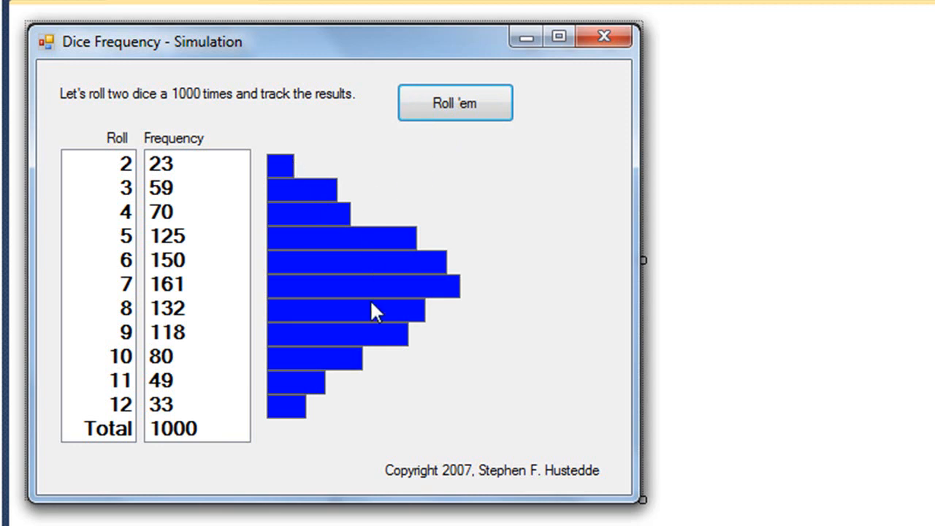
pyautogui.moveTo(296, 203)
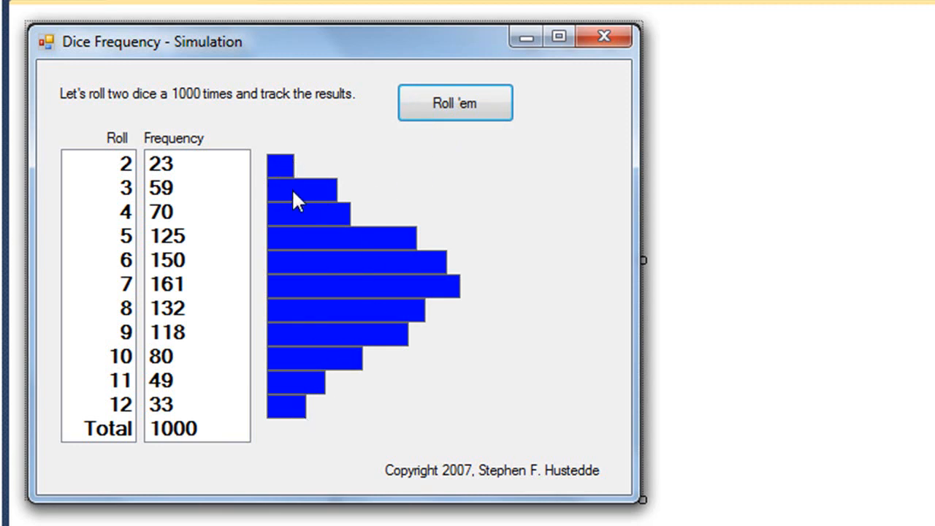
pyautogui.moveTo(285, 172)
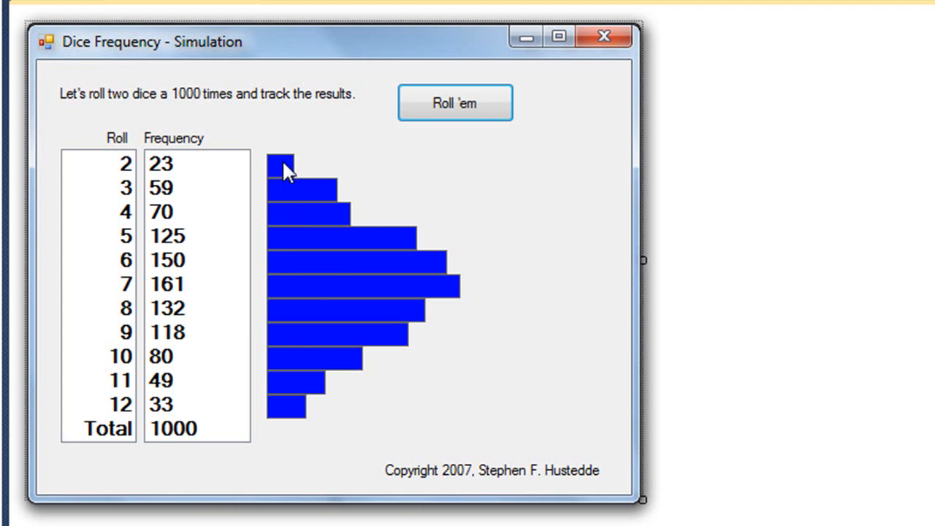
pyautogui.moveTo(292, 173)
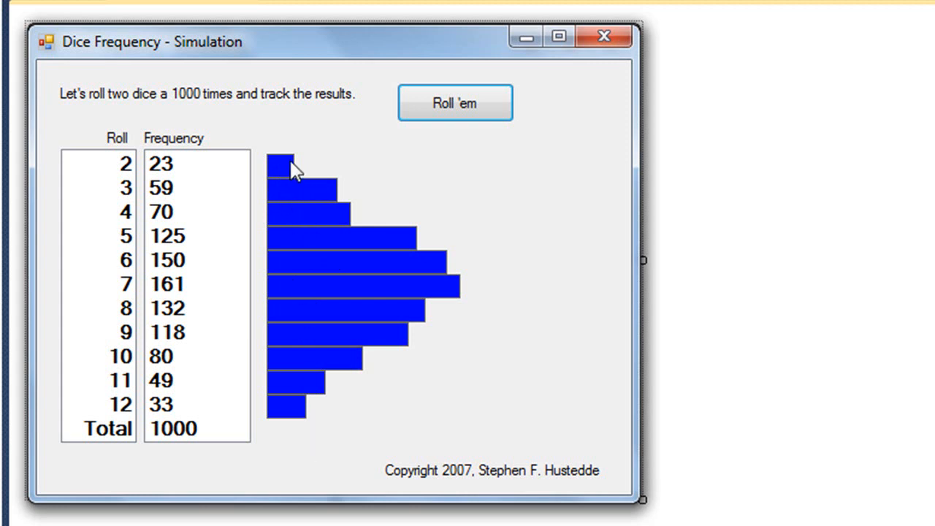
pyautogui.moveTo(291, 257)
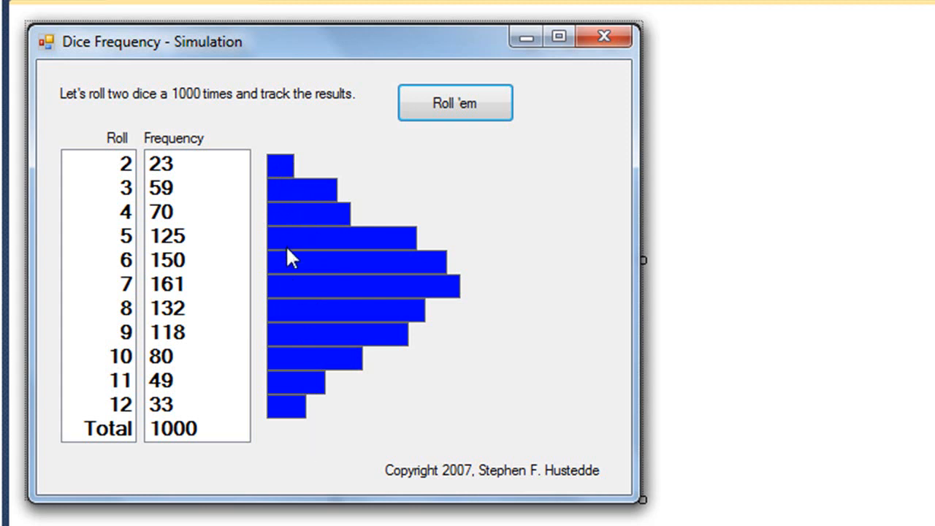
pyautogui.moveTo(285, 181)
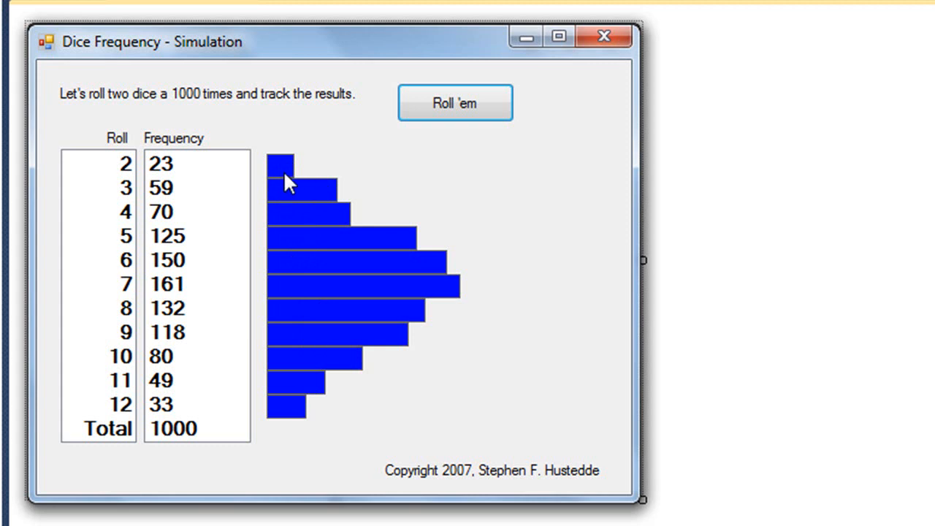
pyautogui.moveTo(368, 285)
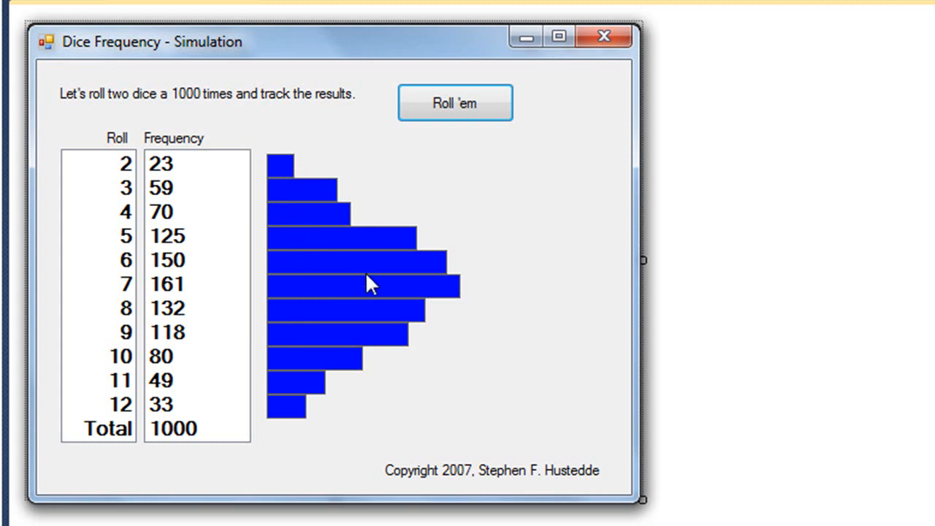
pyautogui.moveTo(293, 175)
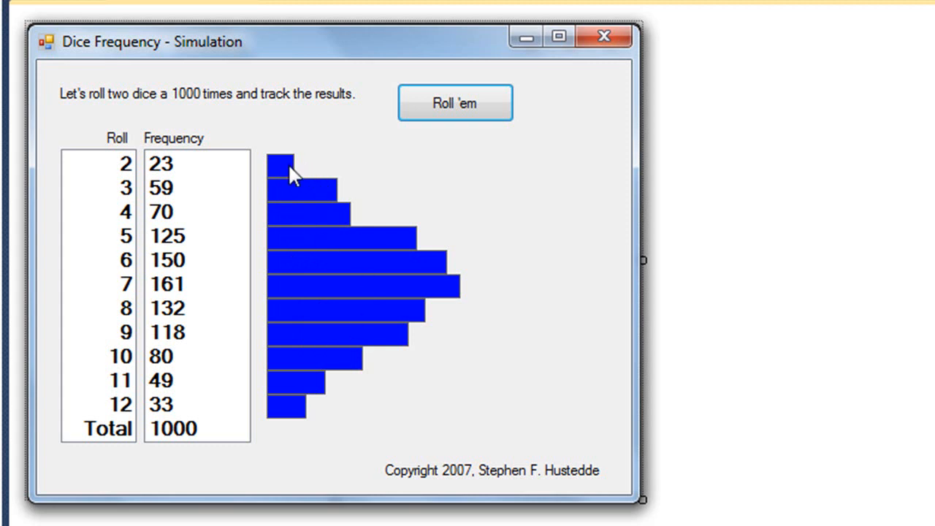
pyautogui.moveTo(372, 167)
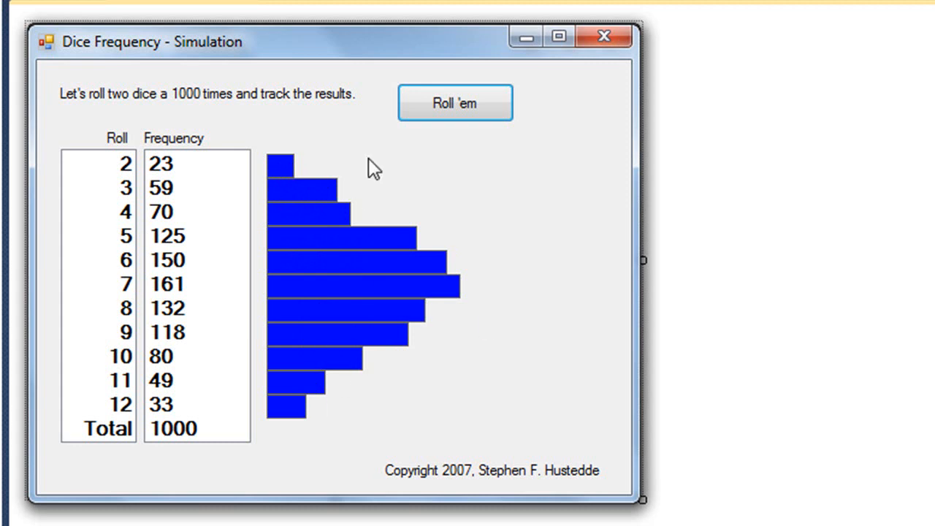
pyautogui.moveTo(532, 64)
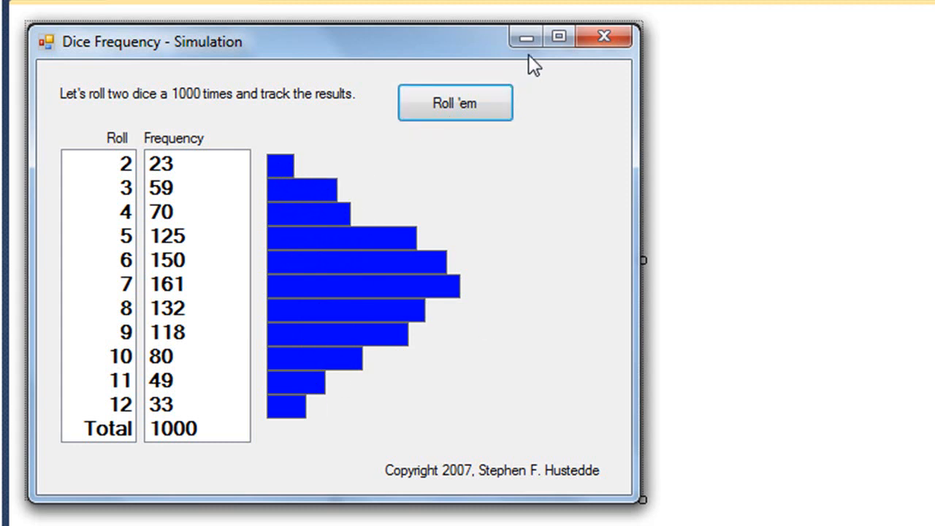
pyautogui.moveTo(557, 81)
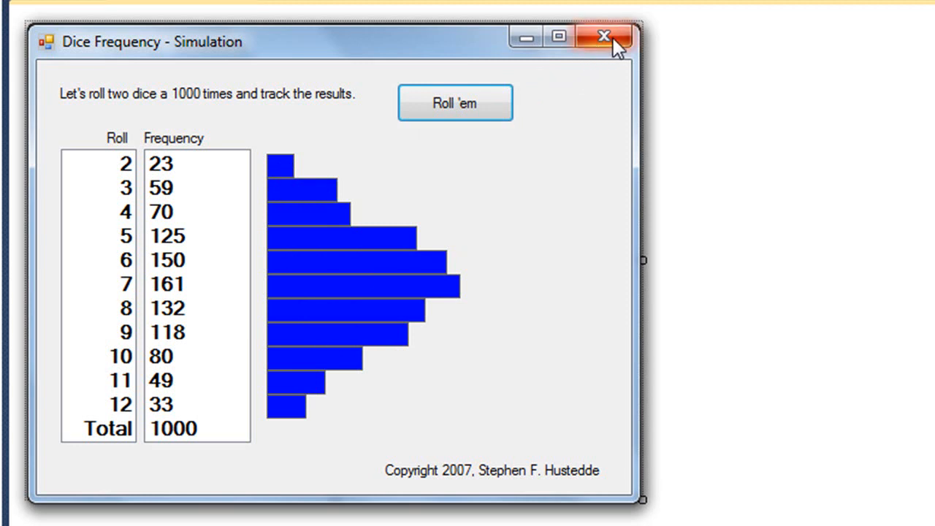
# Step: Close the running simulation and select lstRoll then lstFrequency in the form designer
pyautogui.click(605, 36)
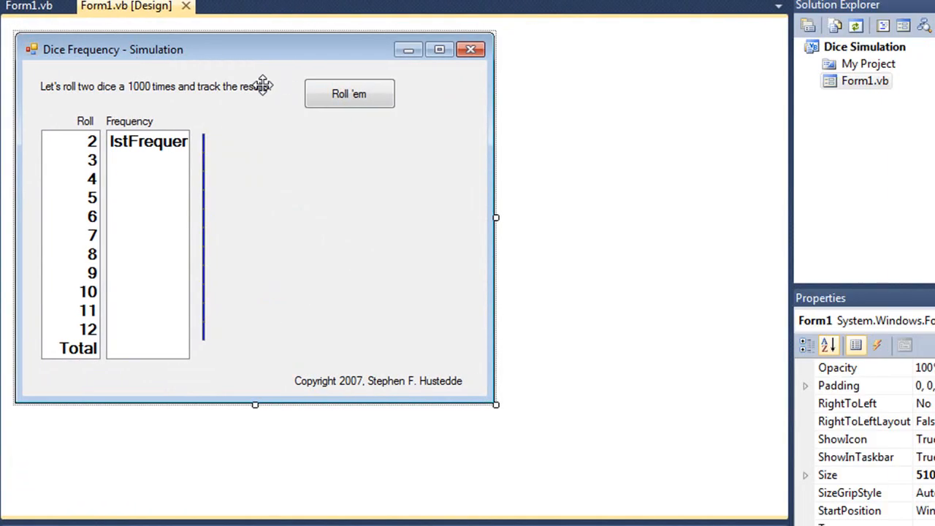
pyautogui.click(70, 246)
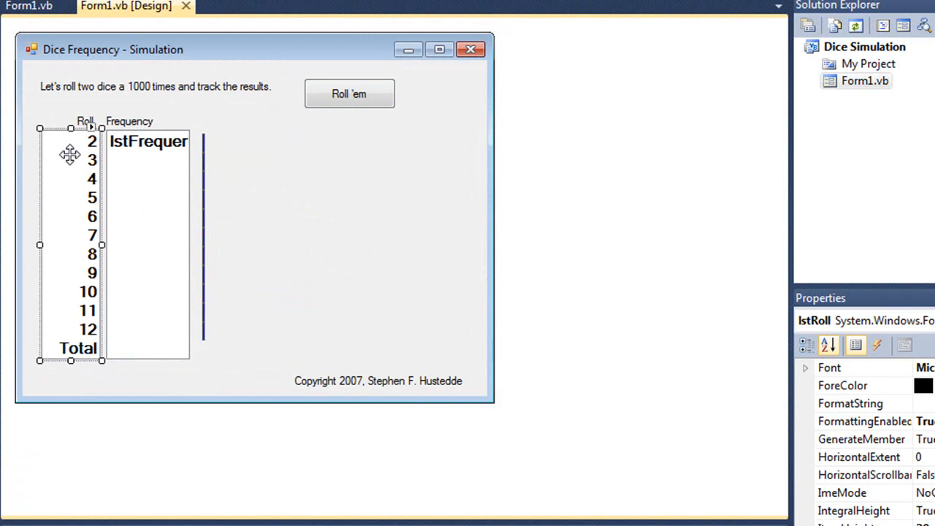
pyautogui.moveTo(82, 178)
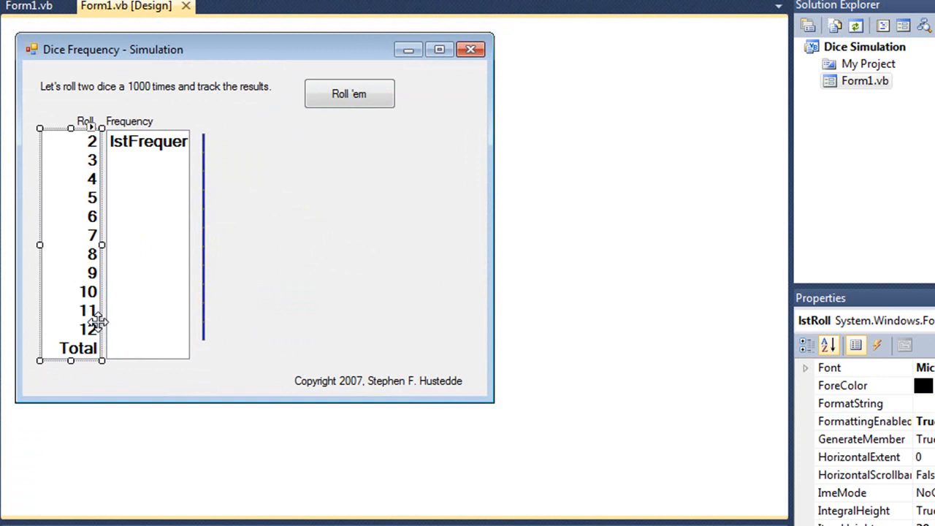
pyautogui.moveTo(124, 137)
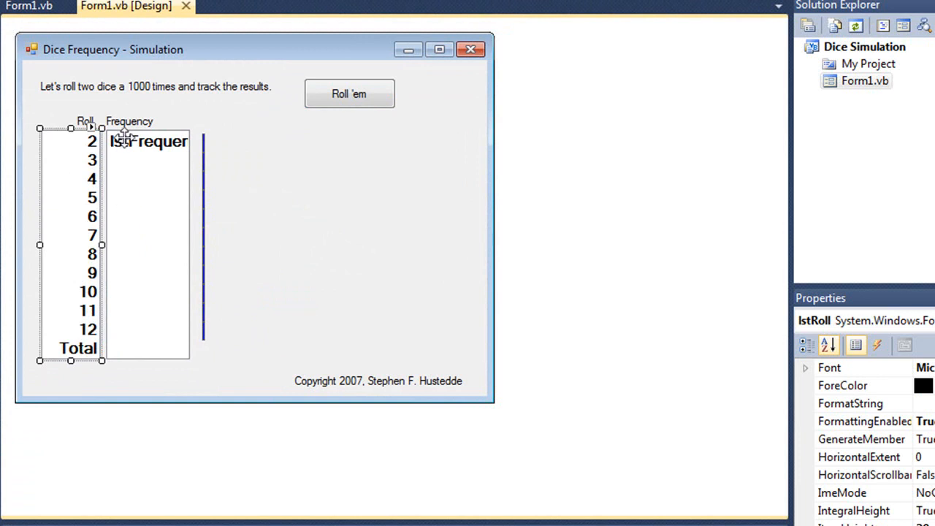
pyautogui.click(146, 241)
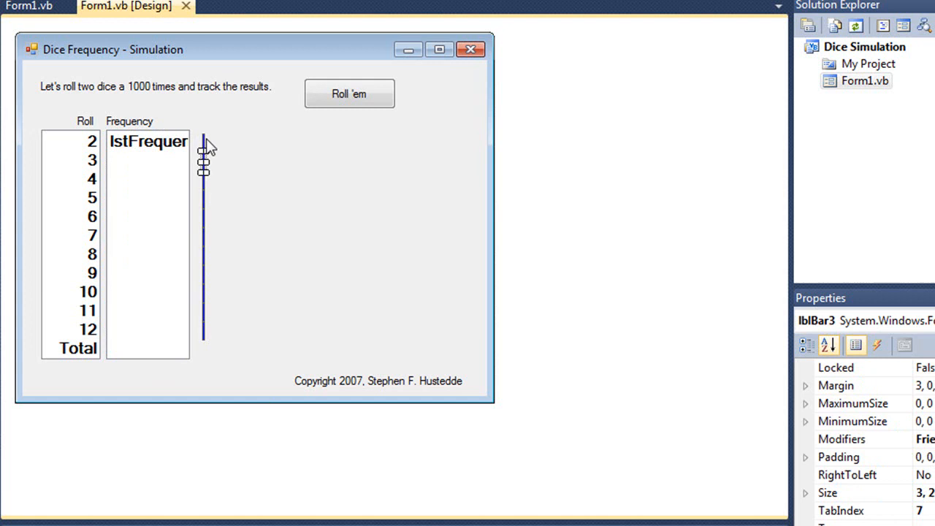
# Step: Stretch lblBar2 into a wide strip, shrink it back to a thin line, then select btnRoll
pyautogui.click(205, 140)
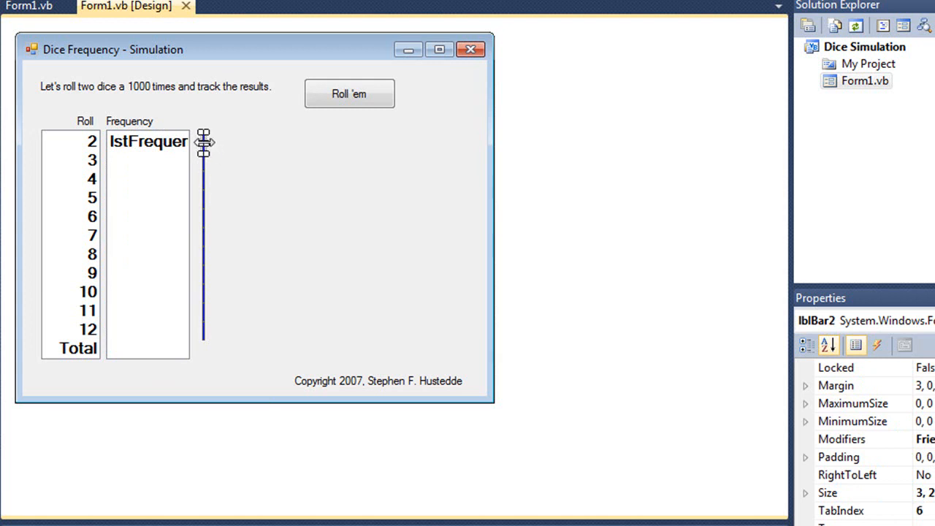
pyautogui.moveTo(204, 143); pyautogui.dragTo(321, 149)
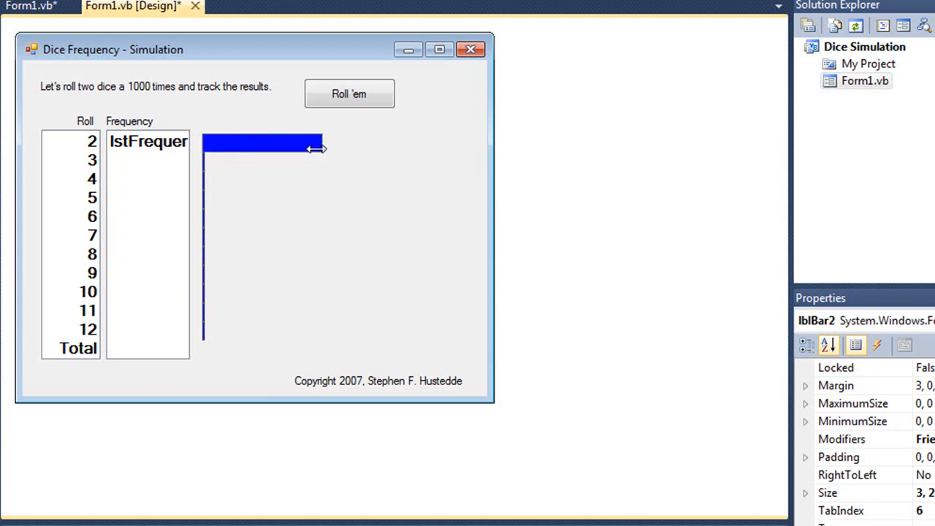
pyautogui.moveTo(322, 149); pyautogui.dragTo(208, 145)
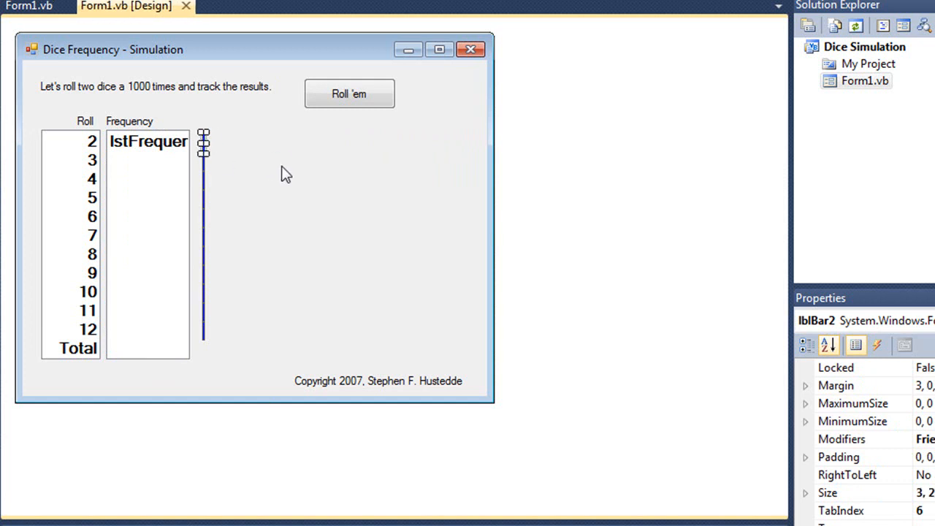
pyautogui.click(349, 93)
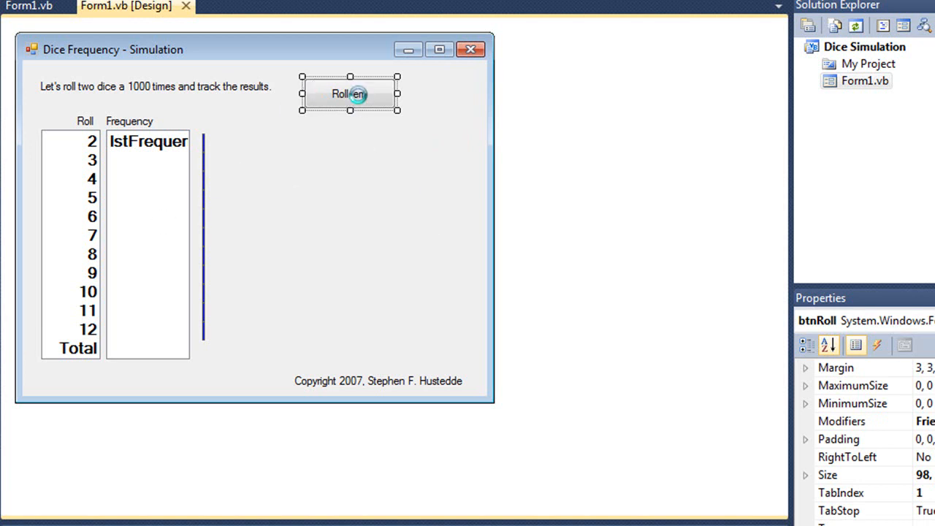
pyautogui.doubleClick(349, 93)
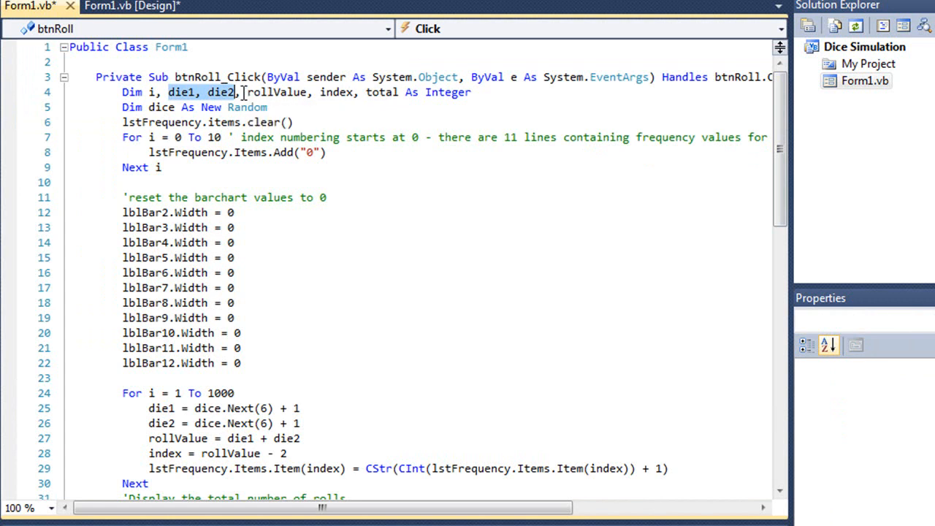
pyautogui.doubleClick(276, 92)
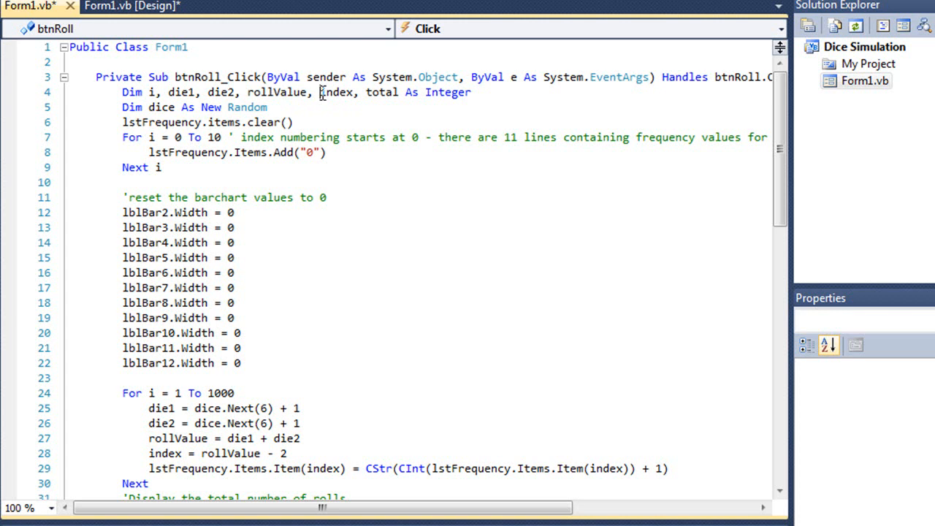
pyautogui.doubleClick(336, 92)
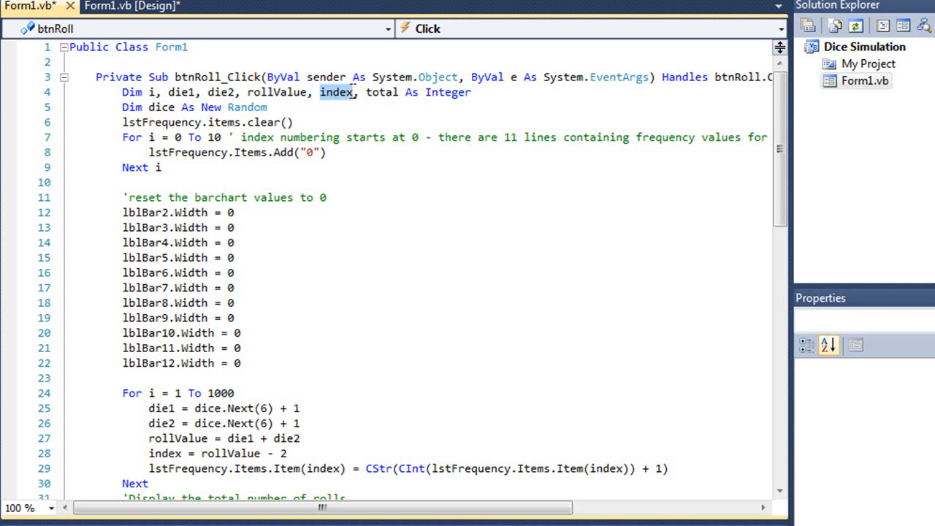
pyautogui.moveTo(354, 96)
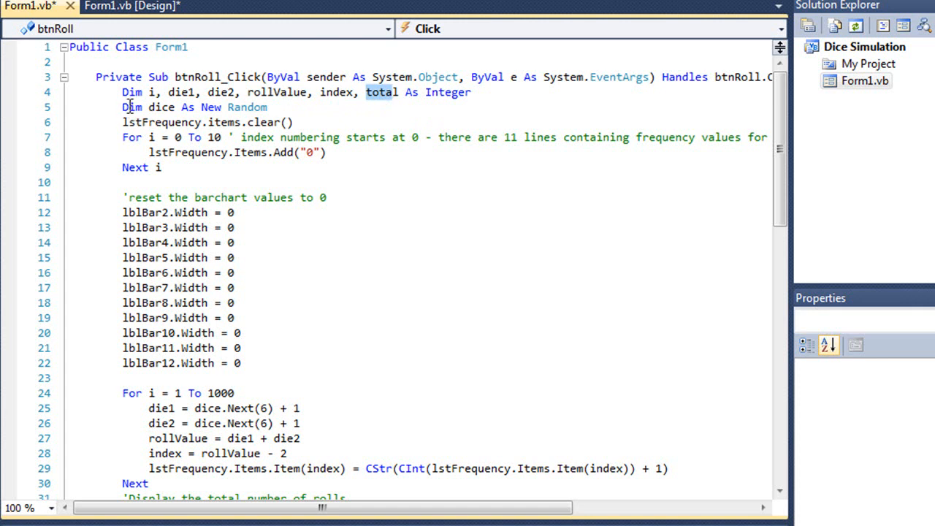
pyautogui.moveTo(163, 106)
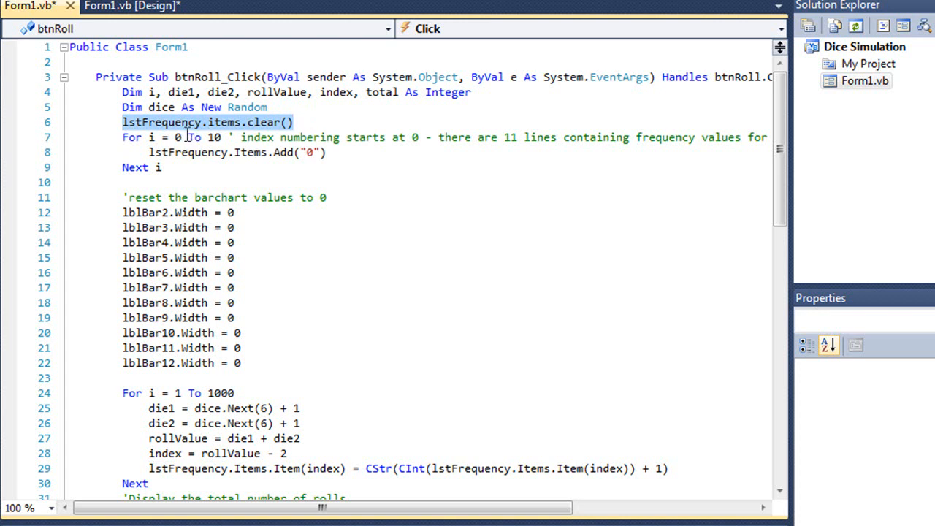
pyautogui.click(131, 137)
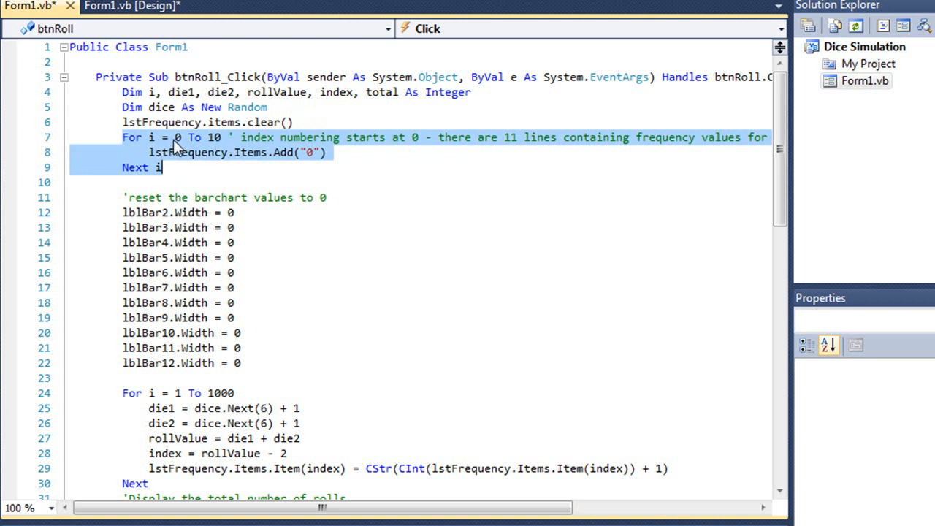
pyautogui.moveTo(260, 146)
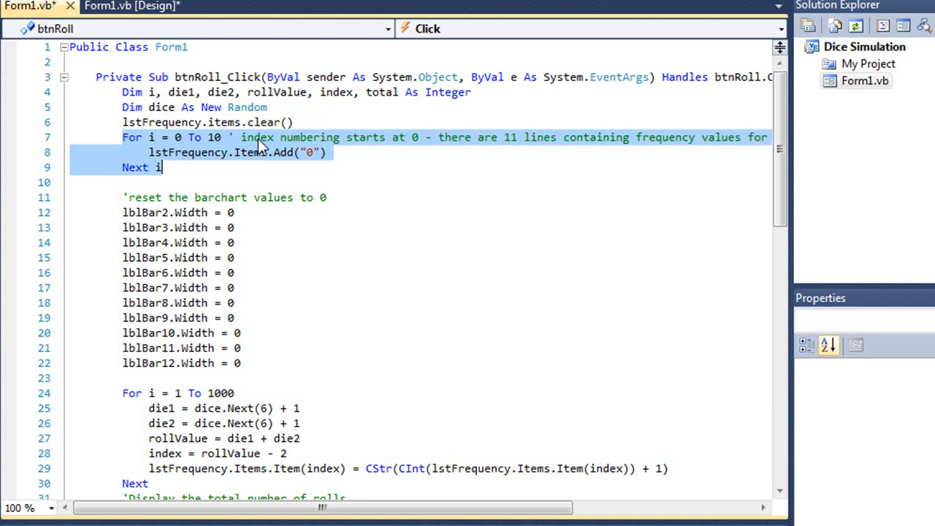
pyautogui.moveTo(314, 162)
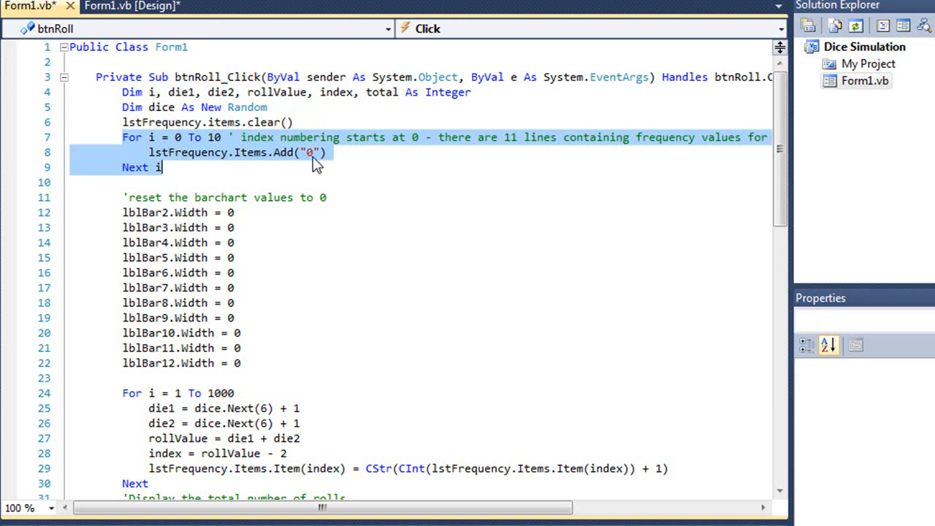
pyautogui.moveTo(225, 164)
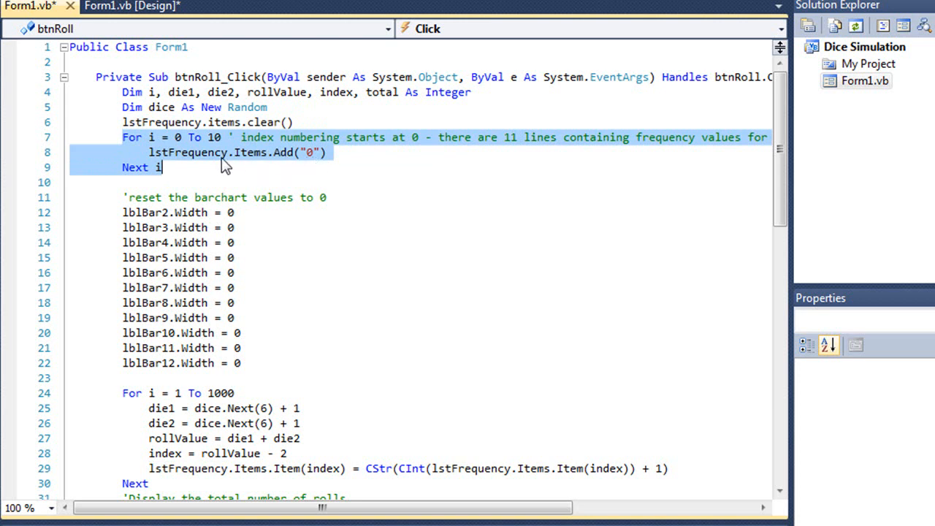
pyautogui.moveTo(314, 163)
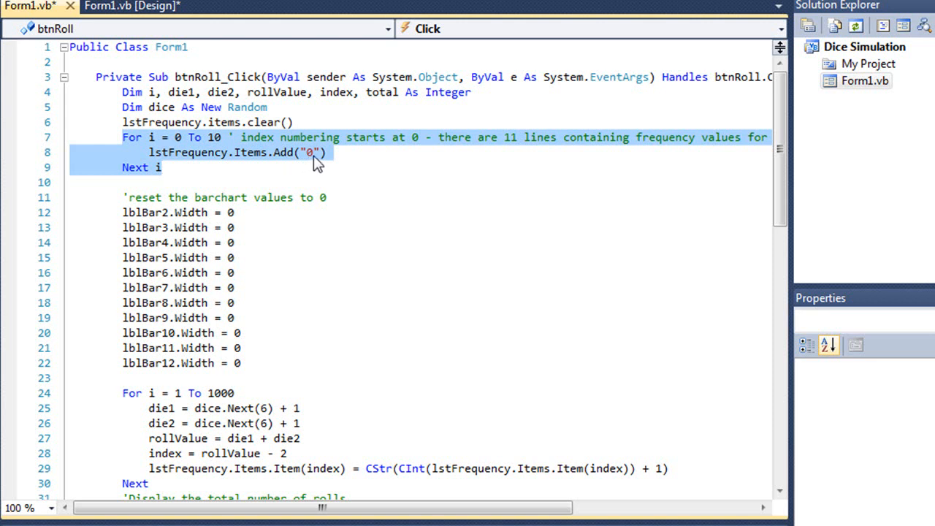
pyautogui.moveTo(206, 190)
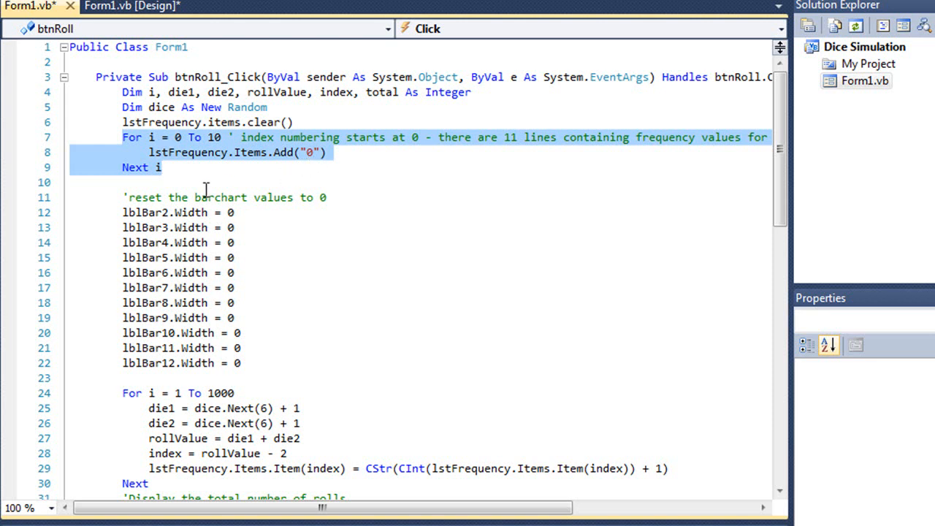
pyautogui.click(168, 213)
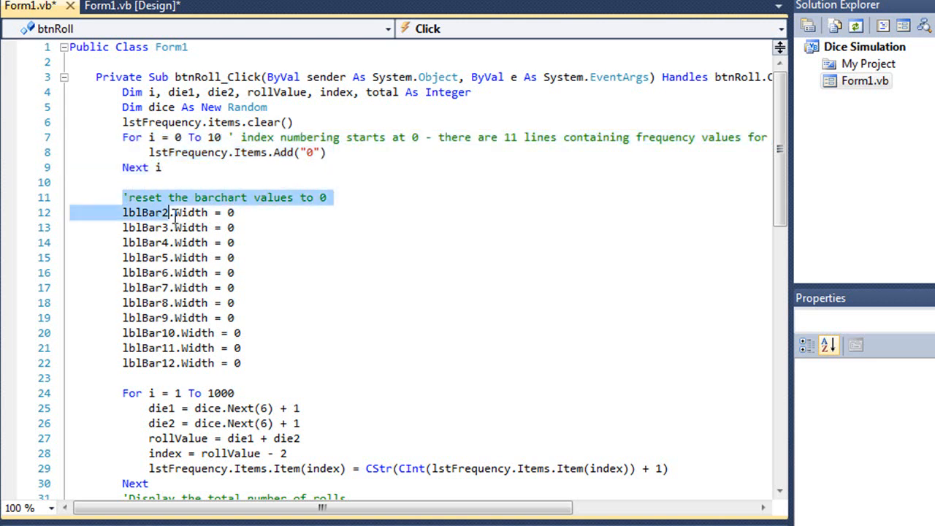
pyautogui.moveTo(174, 213); pyautogui.dragTo(241, 362)
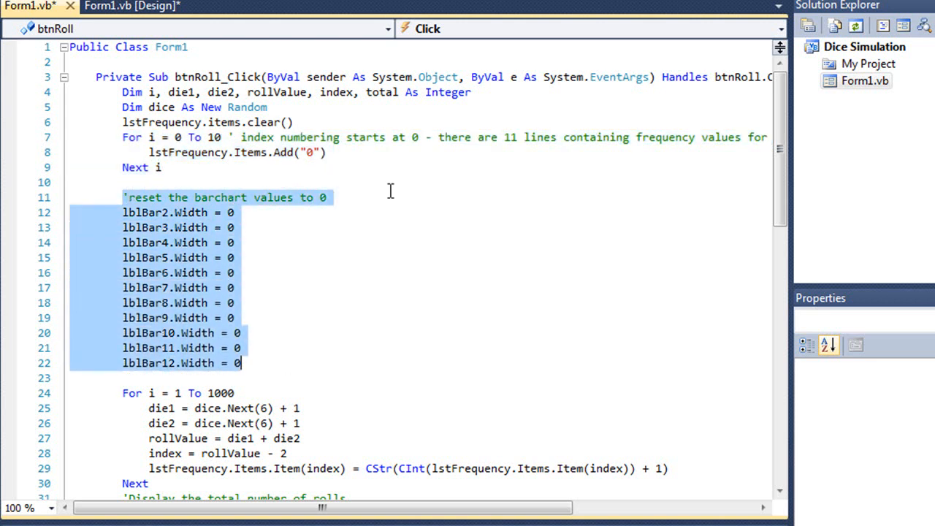
pyautogui.moveTo(222, 218)
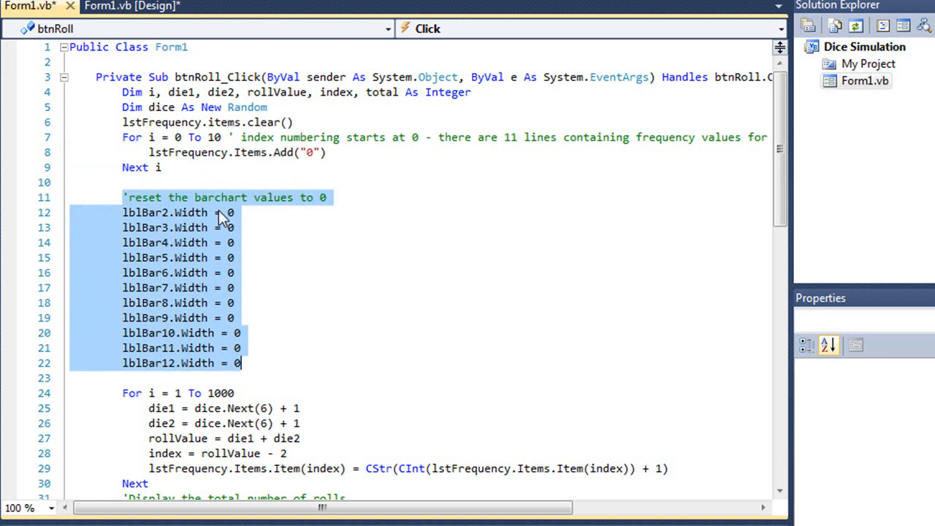
pyautogui.moveTo(272, 374)
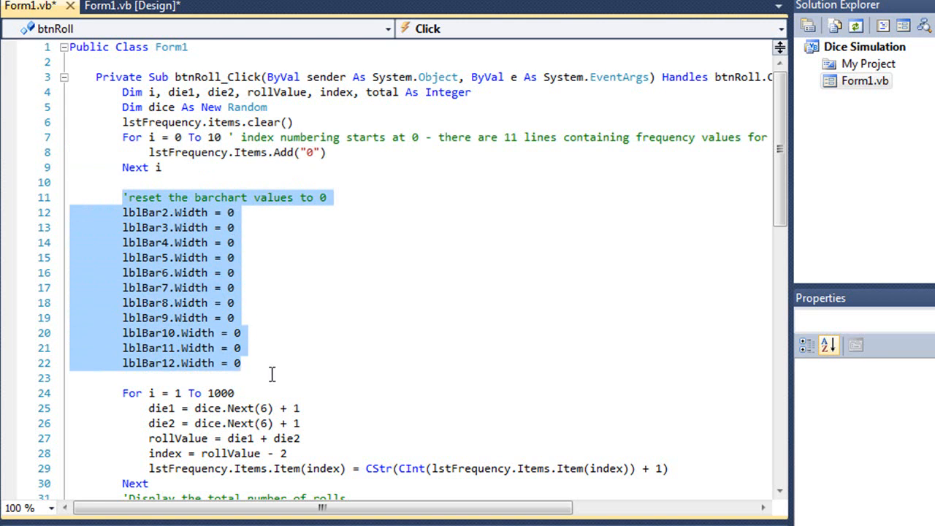
pyautogui.moveTo(123, 190)
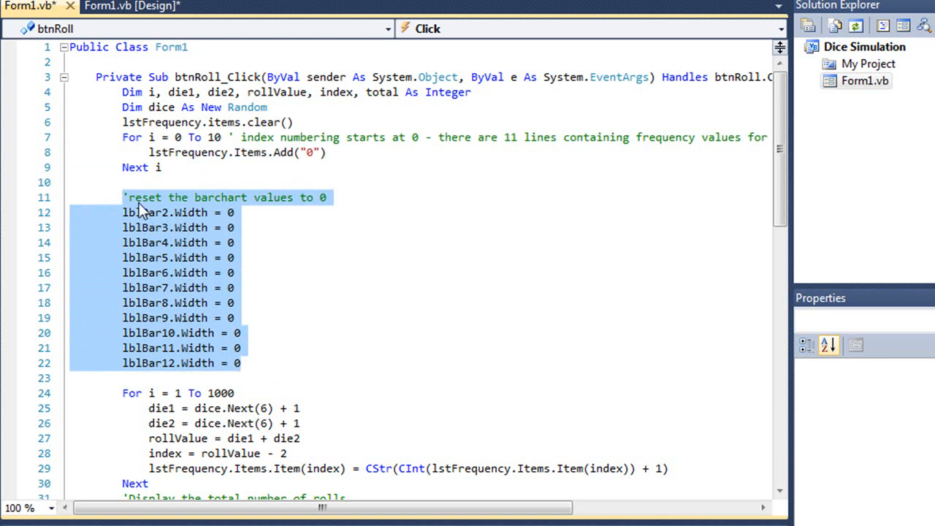
pyautogui.moveTo(124, 192)
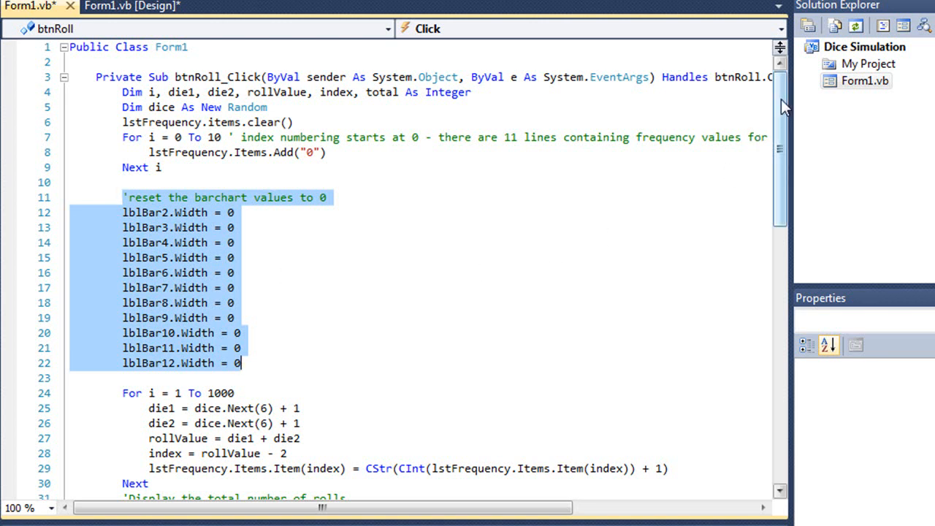
pyautogui.scroll(-3)
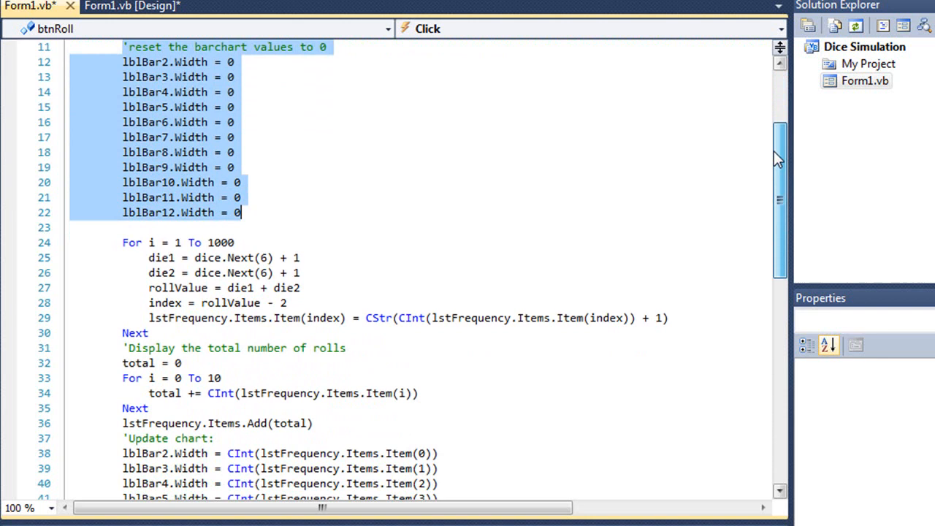
pyautogui.scroll(-3)
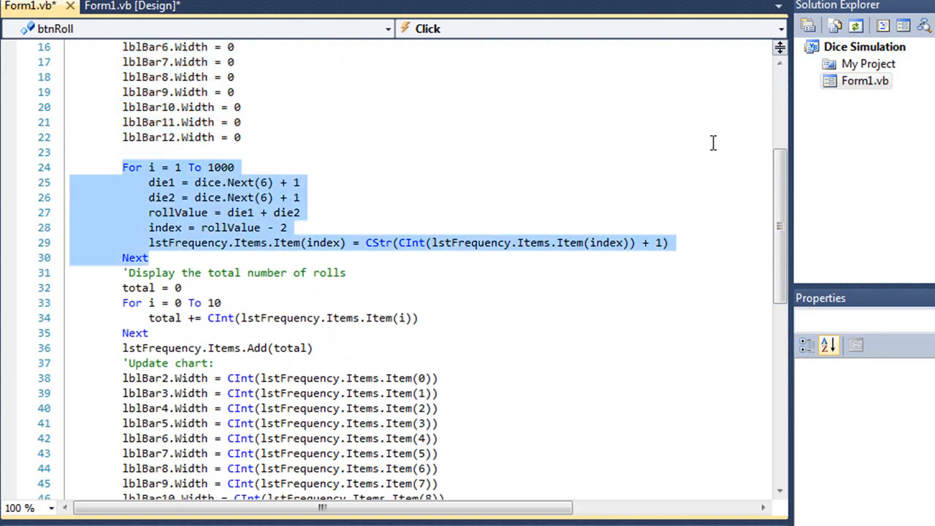
pyautogui.click(146, 258)
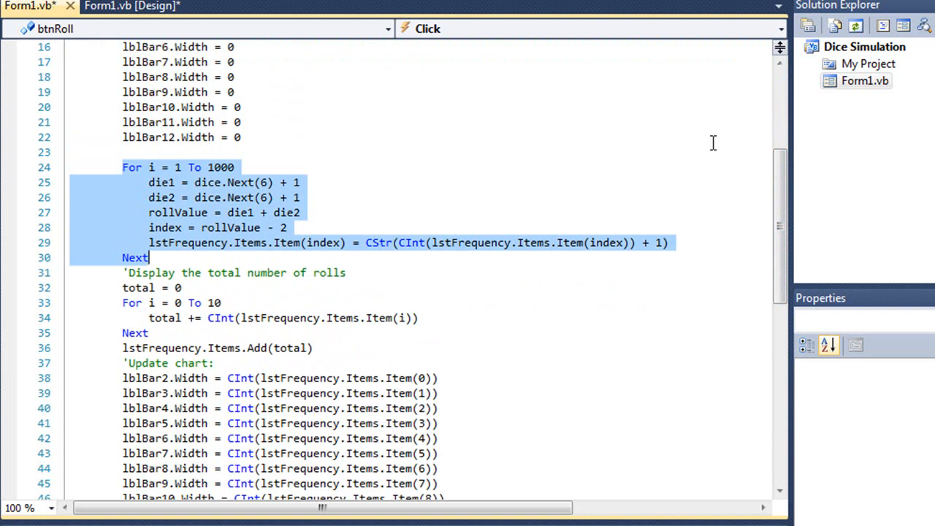
pyautogui.moveTo(251, 173)
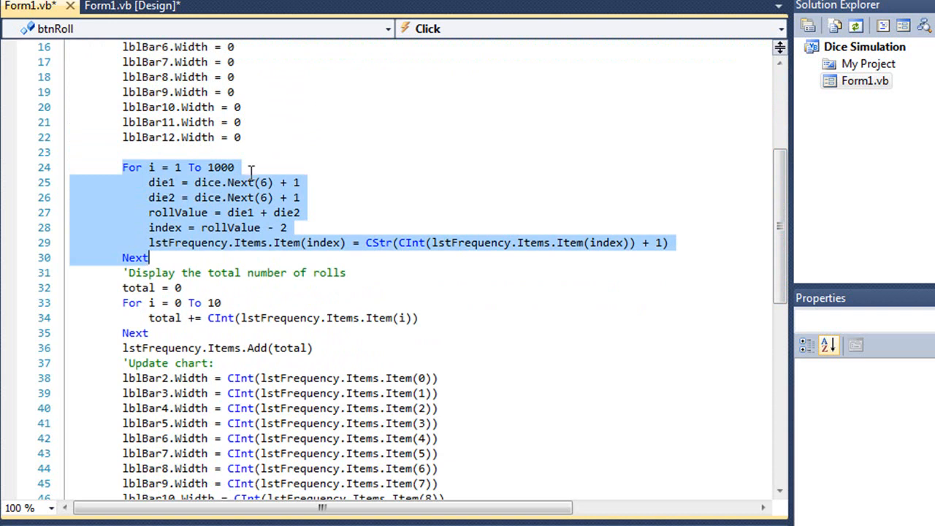
pyautogui.click(236, 166)
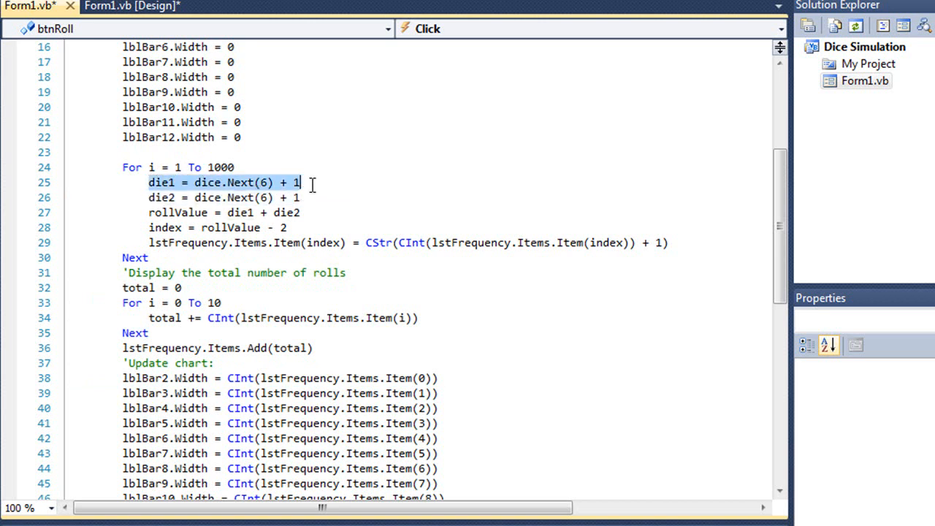
pyautogui.moveTo(237, 191)
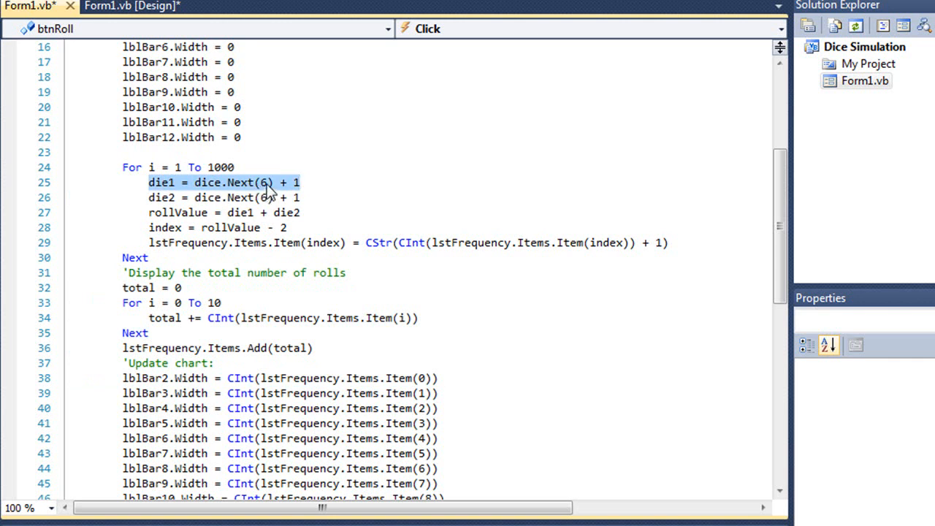
pyautogui.moveTo(295, 193)
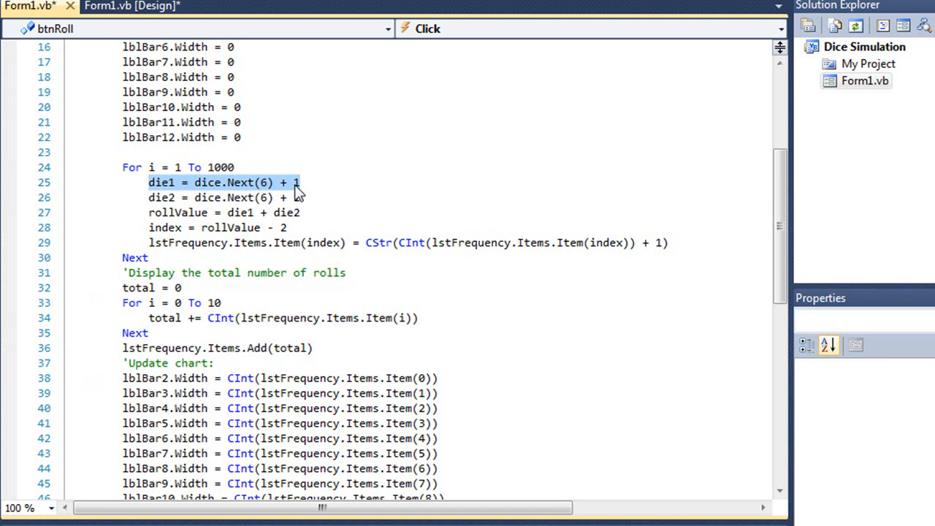
pyautogui.moveTo(159, 197)
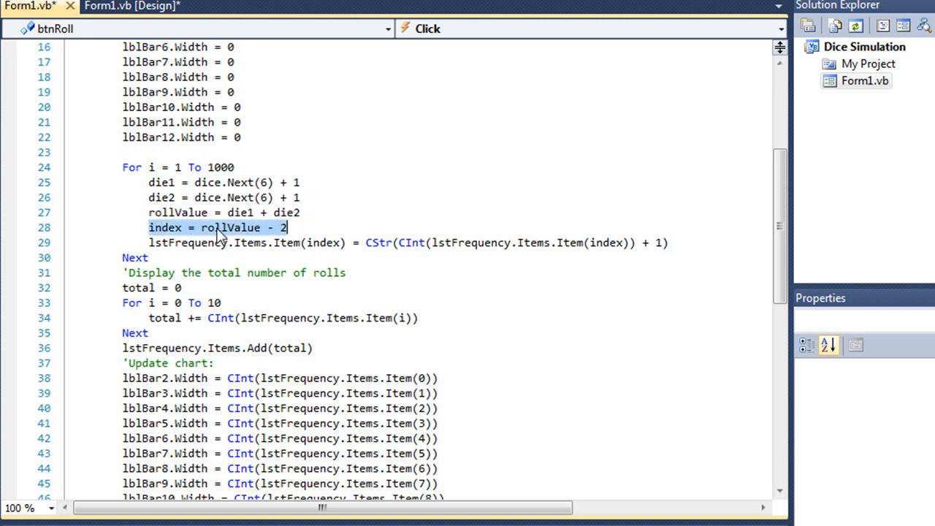
pyautogui.moveTo(249, 233)
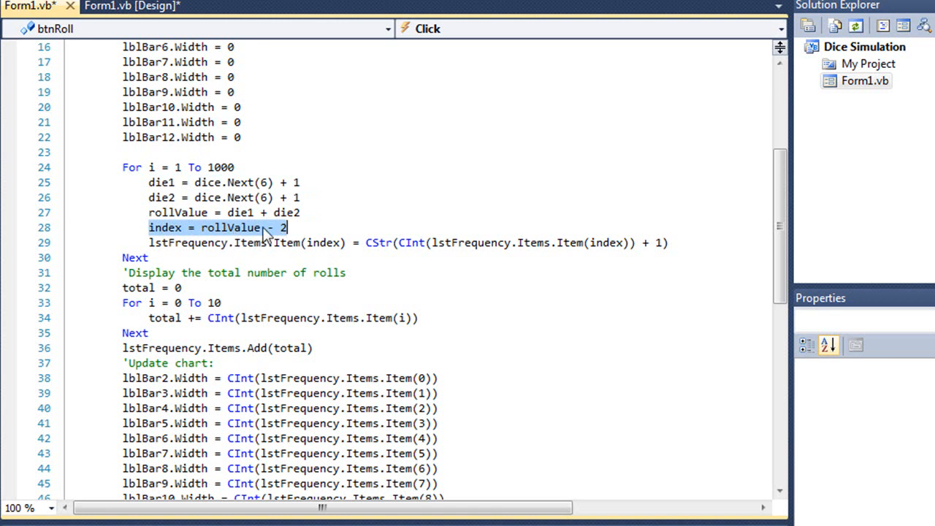
pyautogui.moveTo(286, 237)
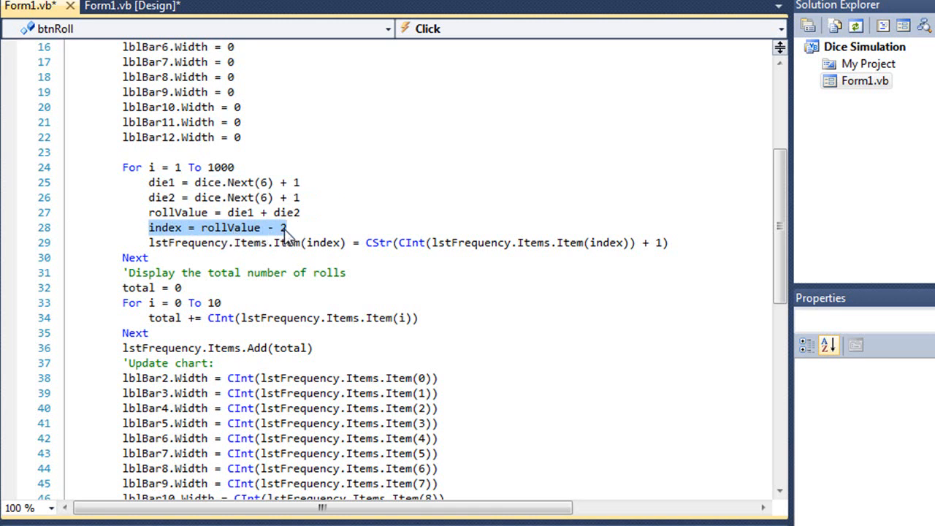
pyautogui.moveTo(212, 240)
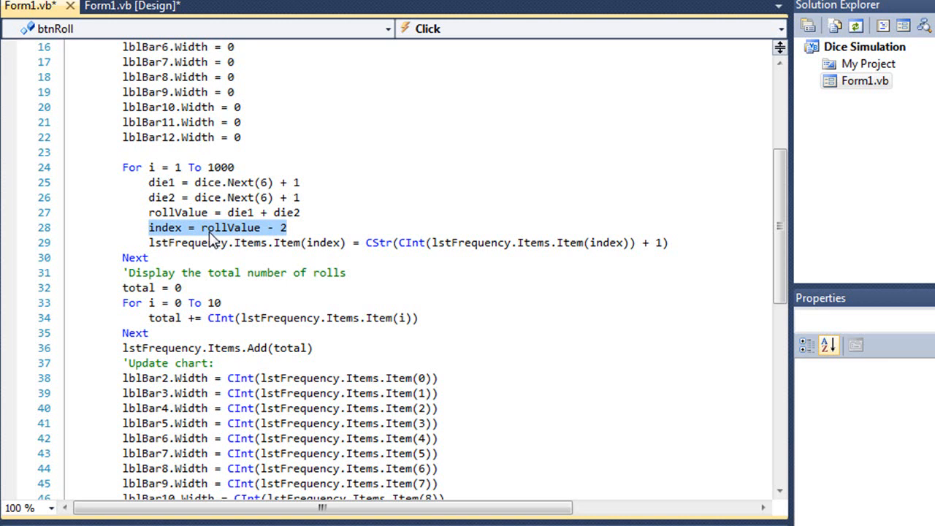
pyautogui.moveTo(222, 237)
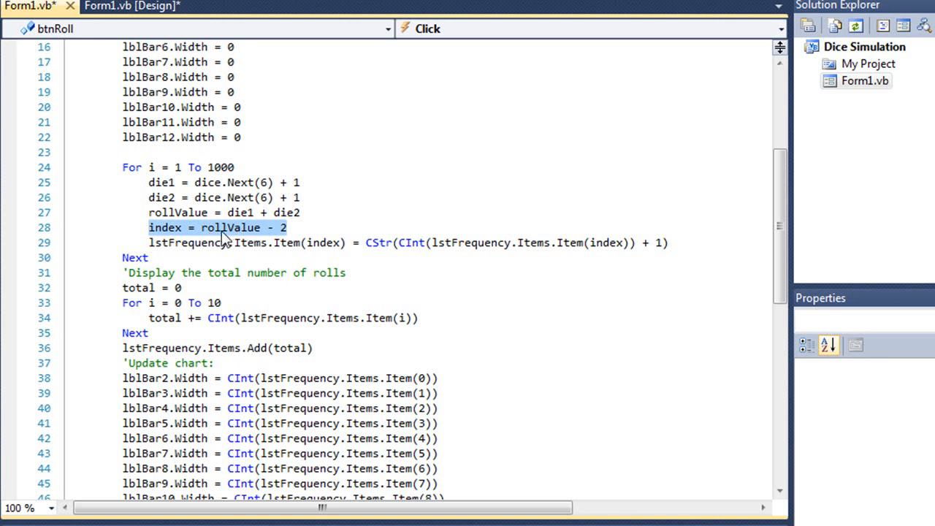
pyautogui.moveTo(231, 237)
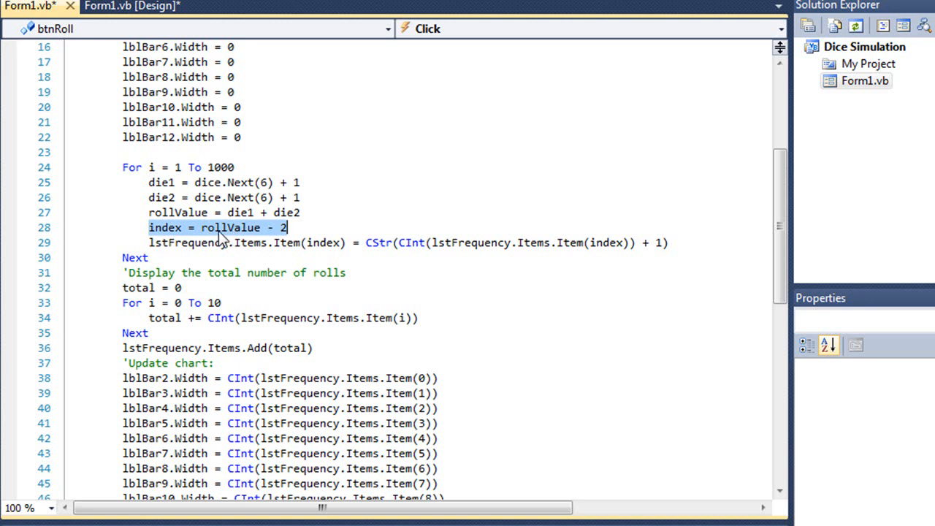
pyautogui.moveTo(289, 237)
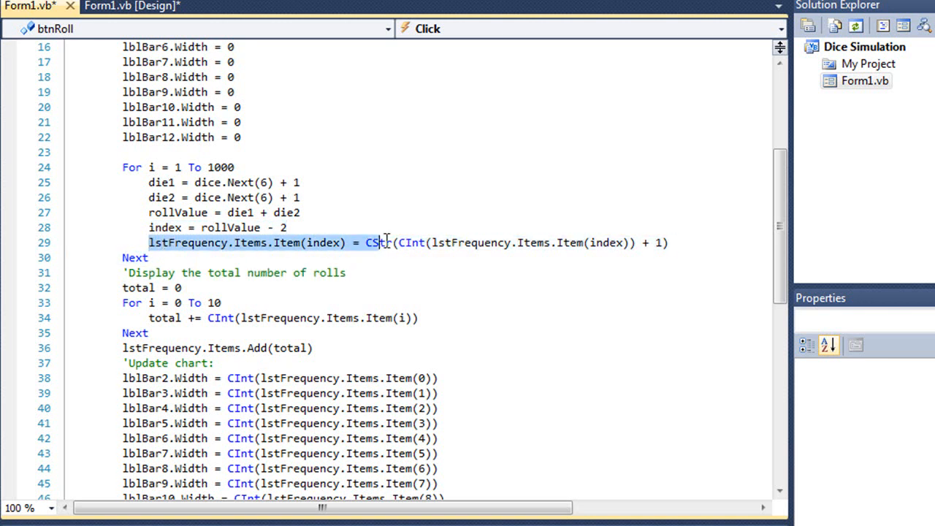
pyautogui.write('r(')
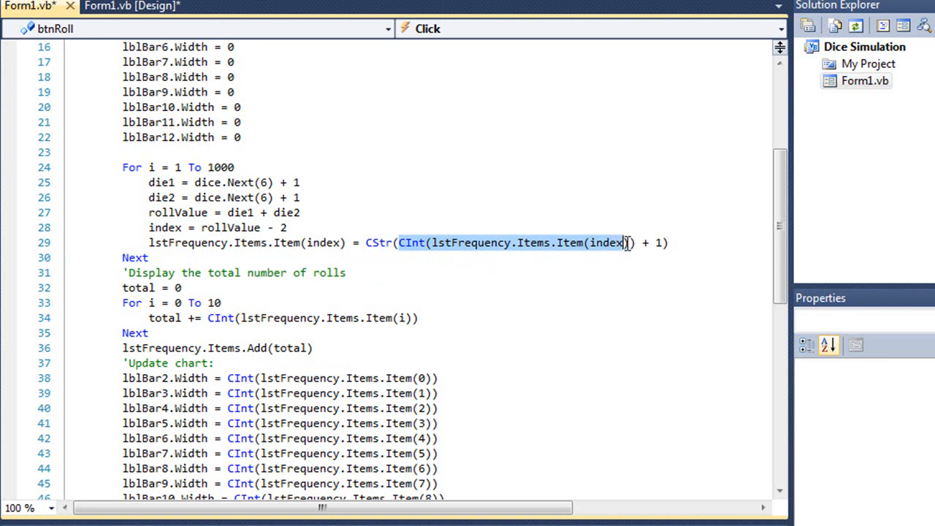
pyautogui.moveTo(627, 242)
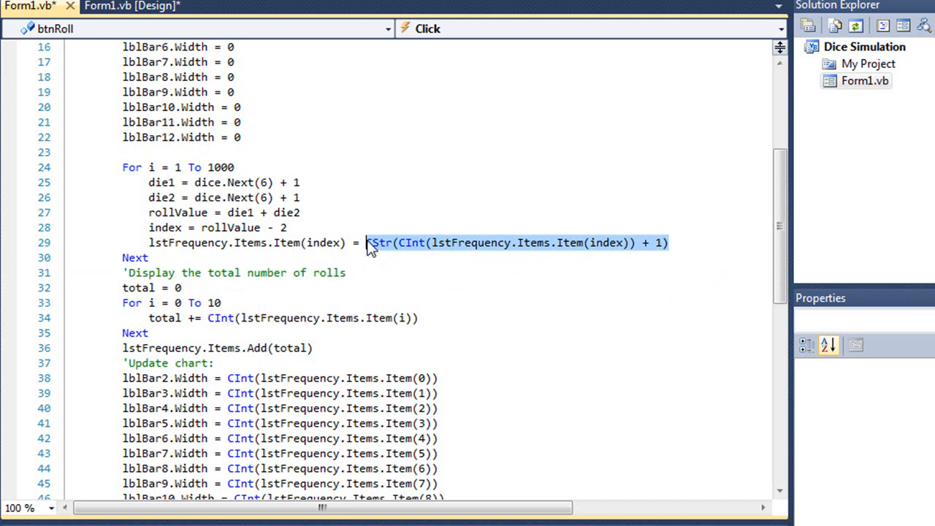
pyautogui.moveTo(208, 243)
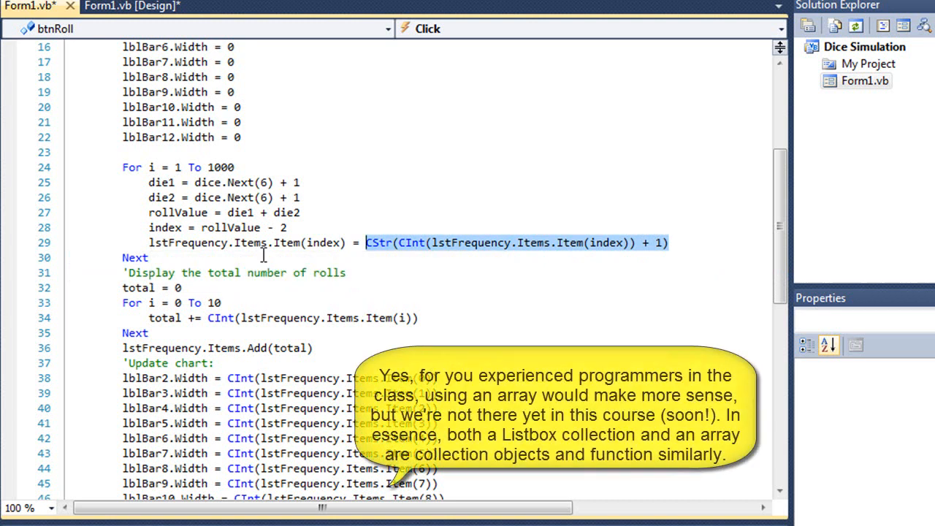
pyautogui.moveTo(251, 243)
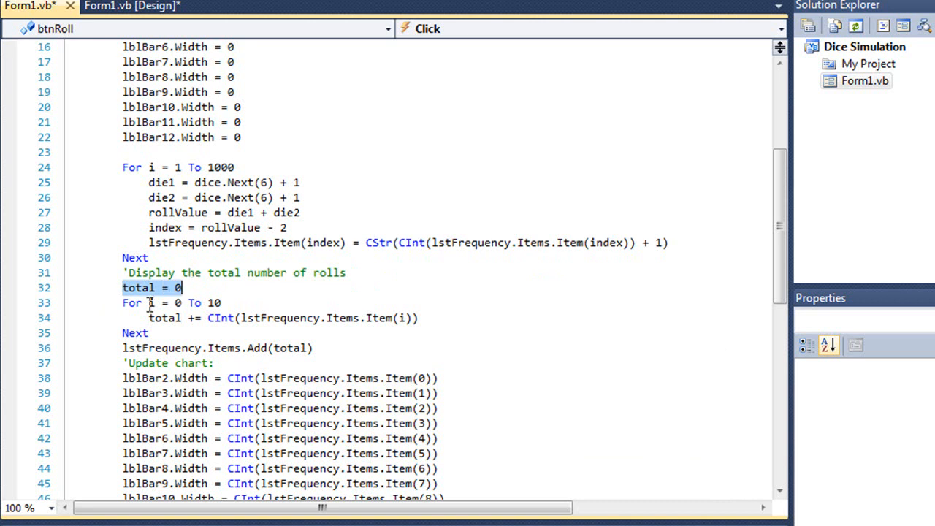
pyautogui.moveTo(123, 302); pyautogui.dragTo(147, 333)
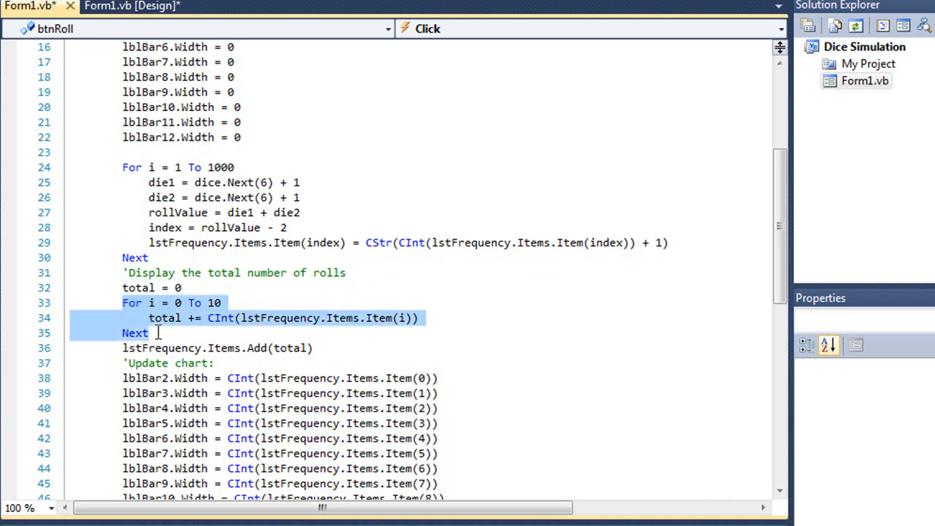
pyautogui.moveTo(288, 362)
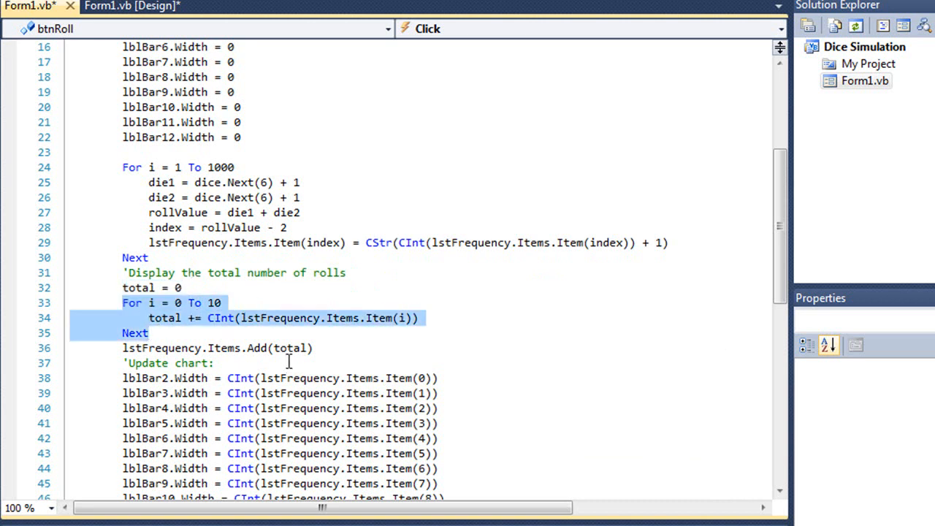
pyautogui.moveTo(427, 306)
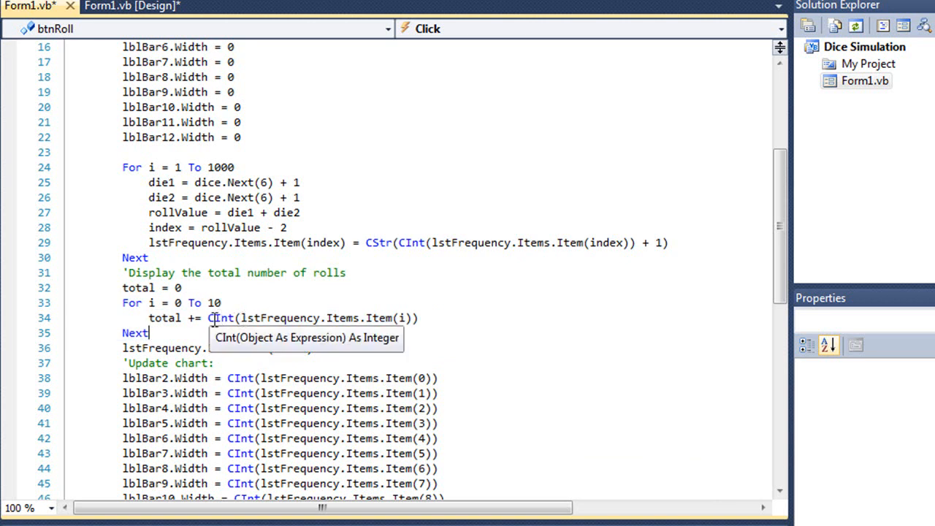
pyautogui.moveTo(166, 318)
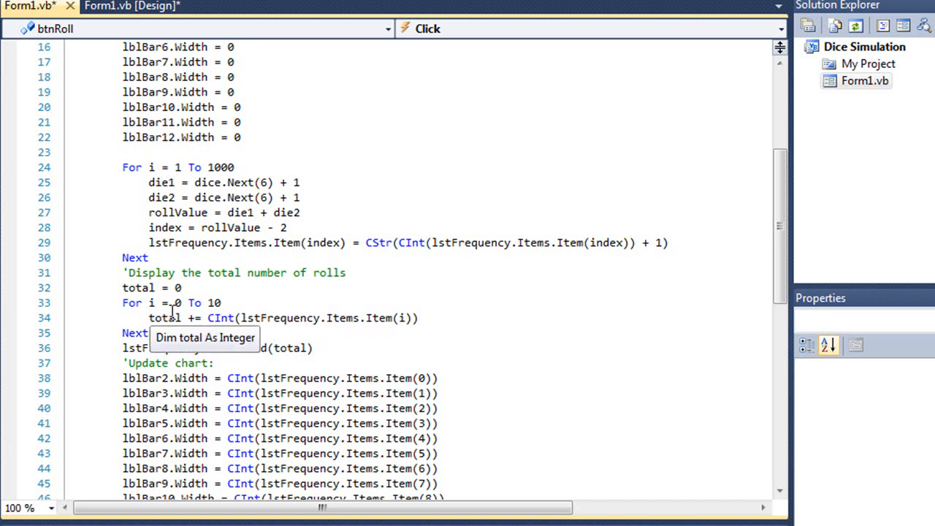
pyautogui.moveTo(178, 337)
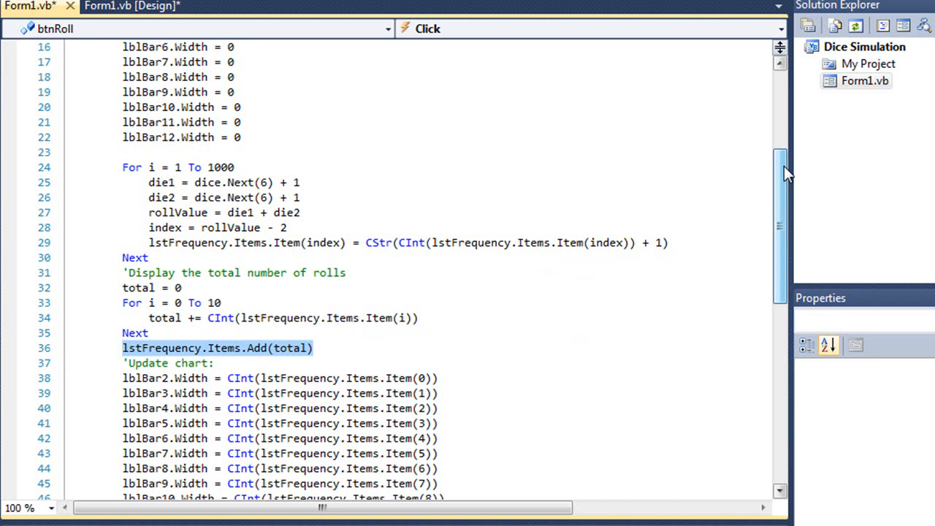
pyautogui.scroll(-3)
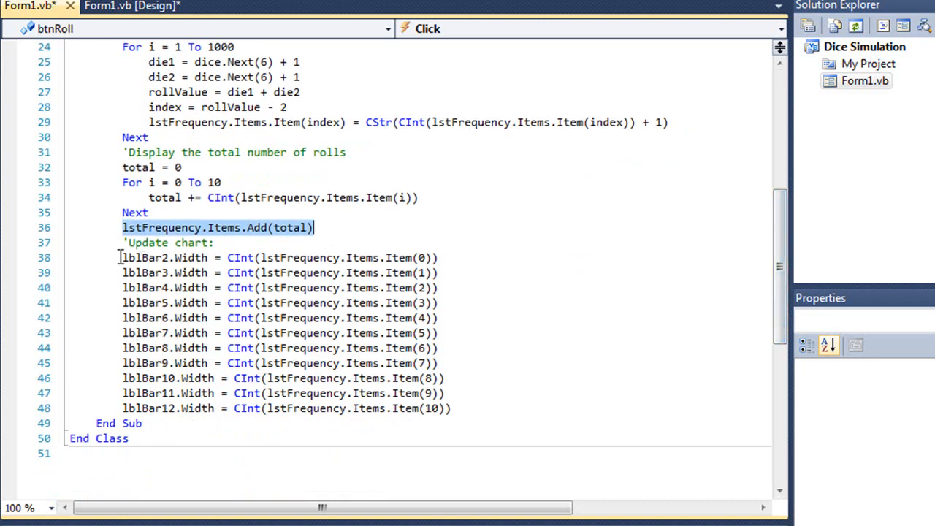
pyautogui.moveTo(123, 257); pyautogui.dragTo(445, 393)
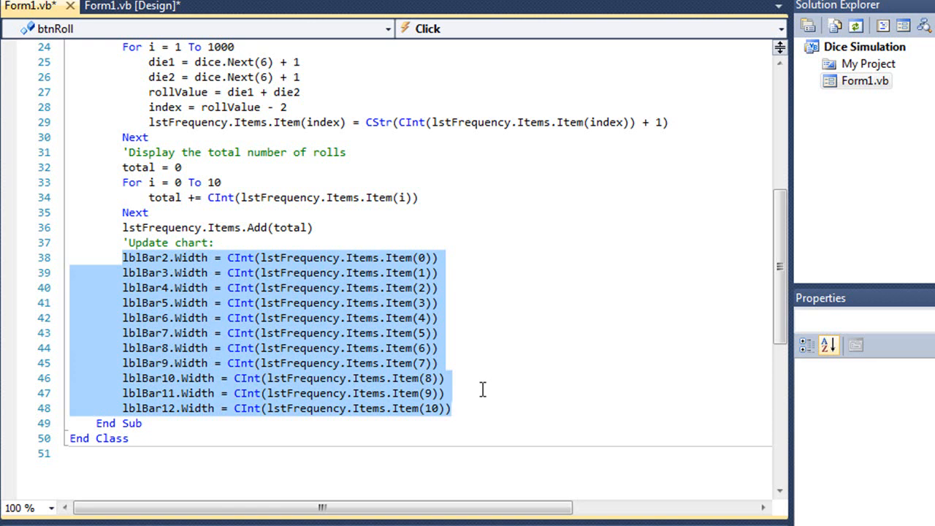
pyautogui.moveTo(409, 266)
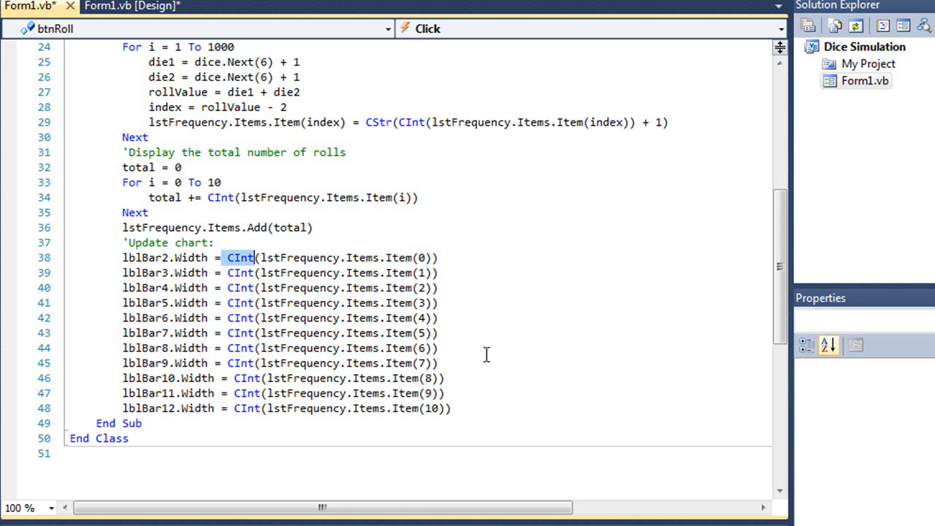
pyautogui.moveTo(476, 254)
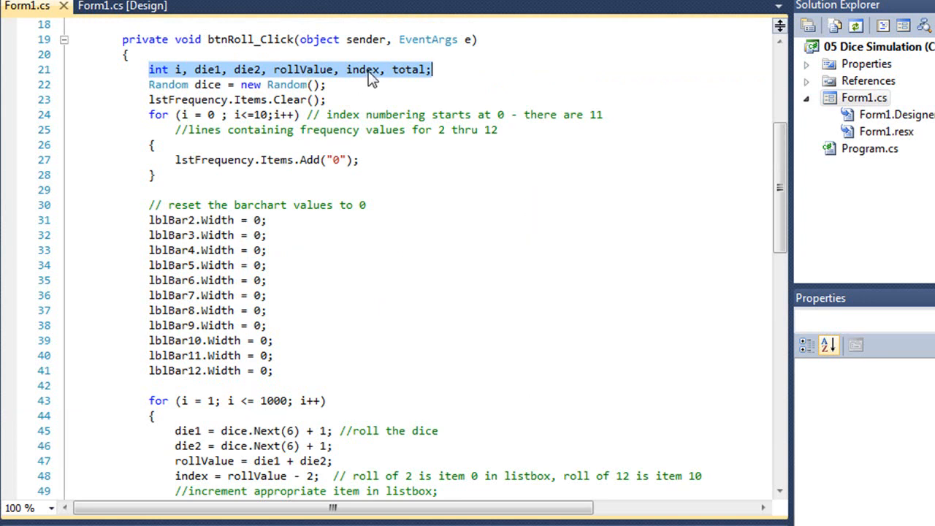
pyautogui.moveTo(404, 76)
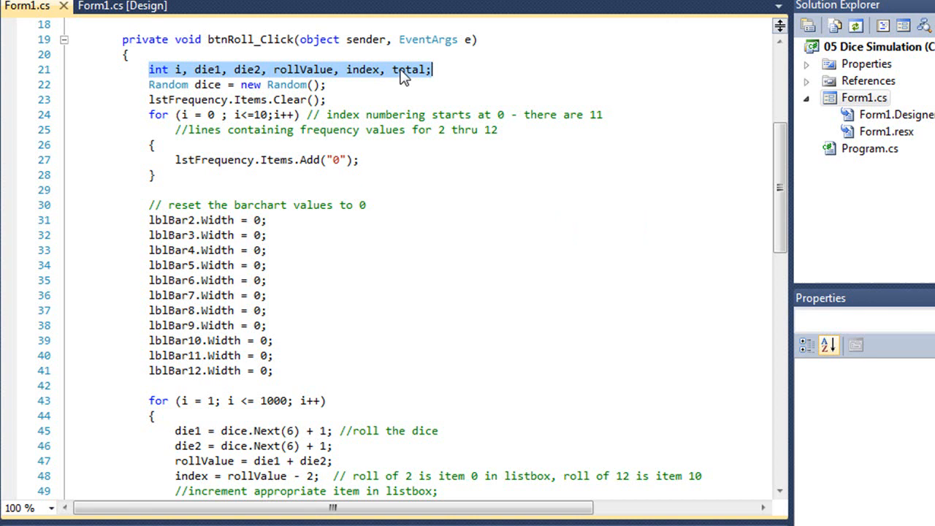
pyautogui.moveTo(387, 82)
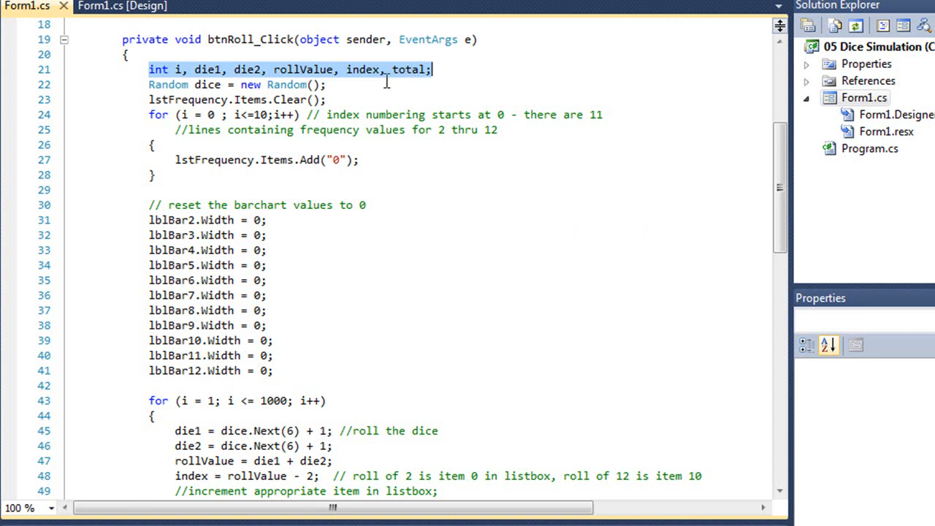
pyautogui.moveTo(287, 83)
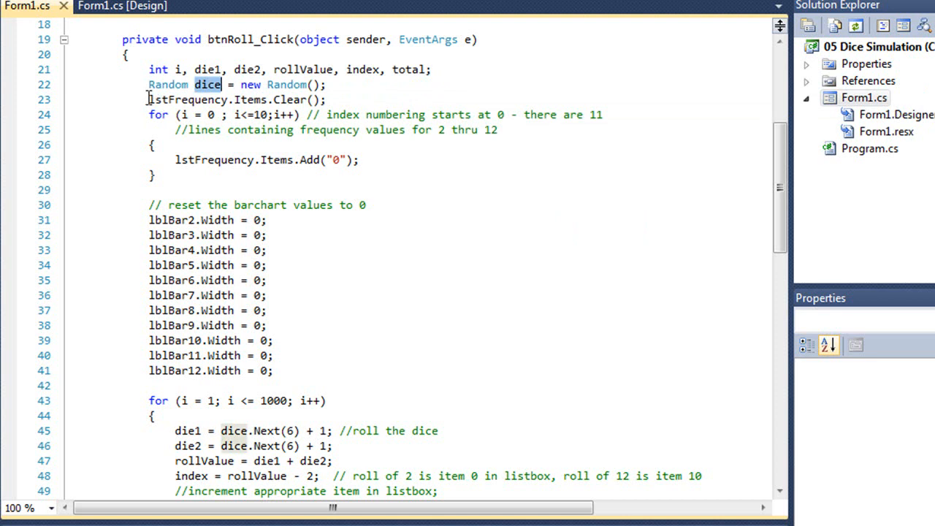
# Step: Show Form1.cs and scroll through the declarations, frequency-zeroing loop and bar reset lines
pyautogui.click(149, 99)
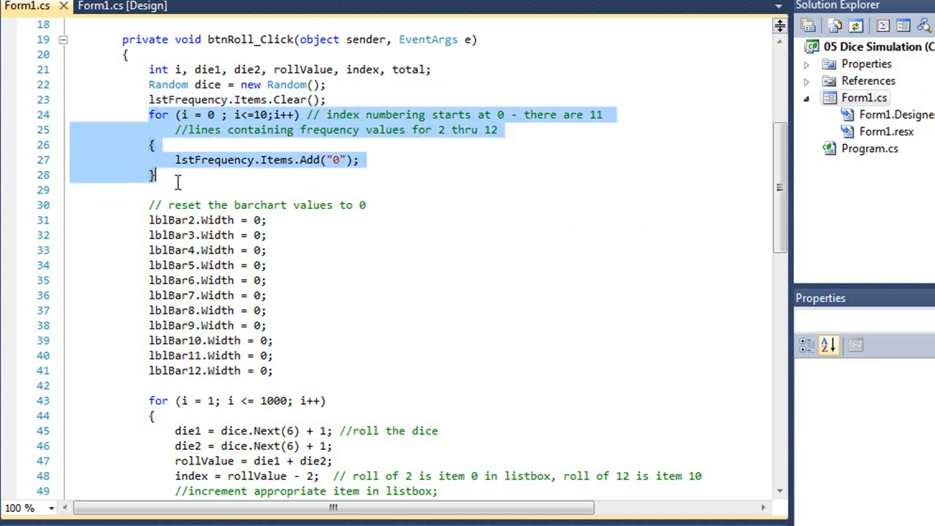
pyautogui.moveTo(625, 151)
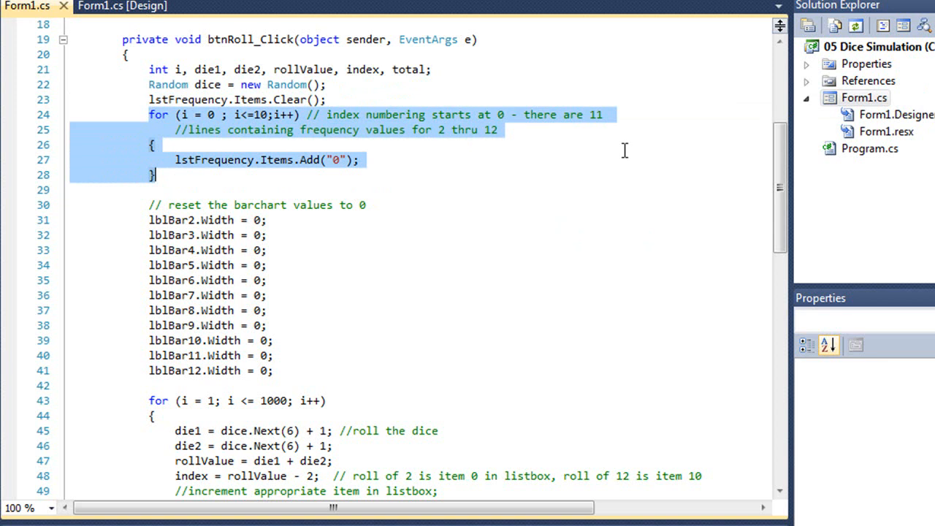
pyautogui.moveTo(265, 123)
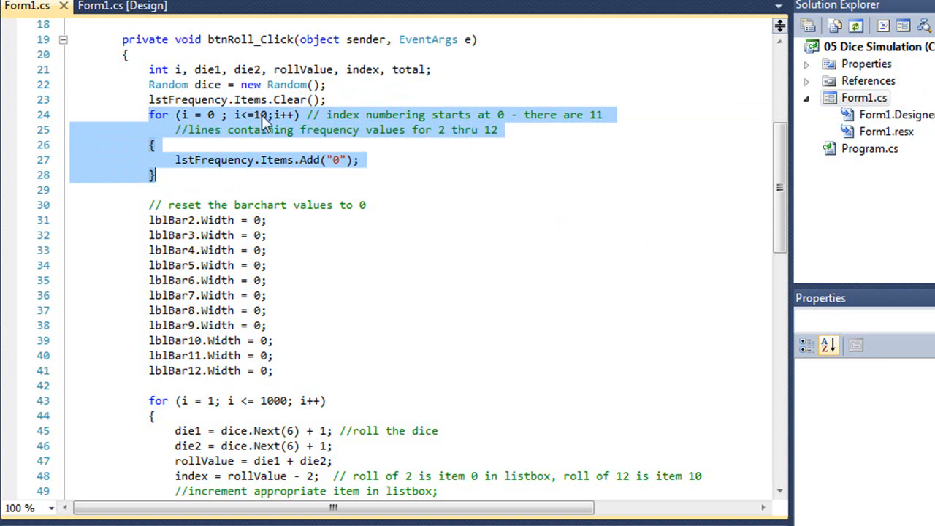
pyautogui.moveTo(538, 126)
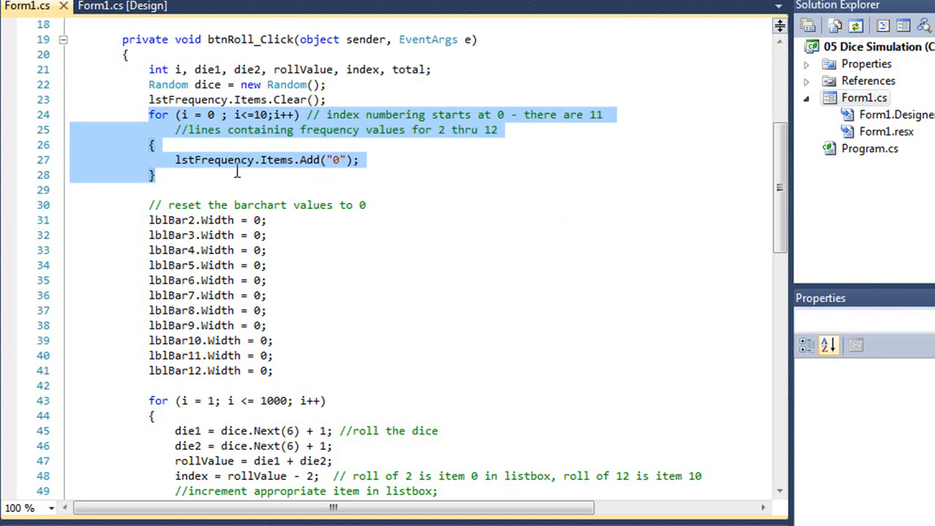
pyautogui.moveTo(329, 174)
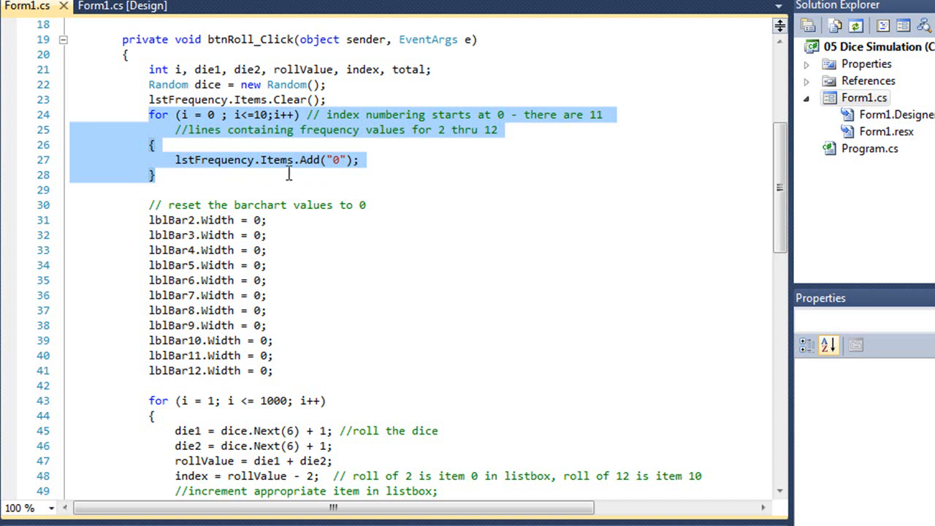
pyautogui.moveTo(363, 175)
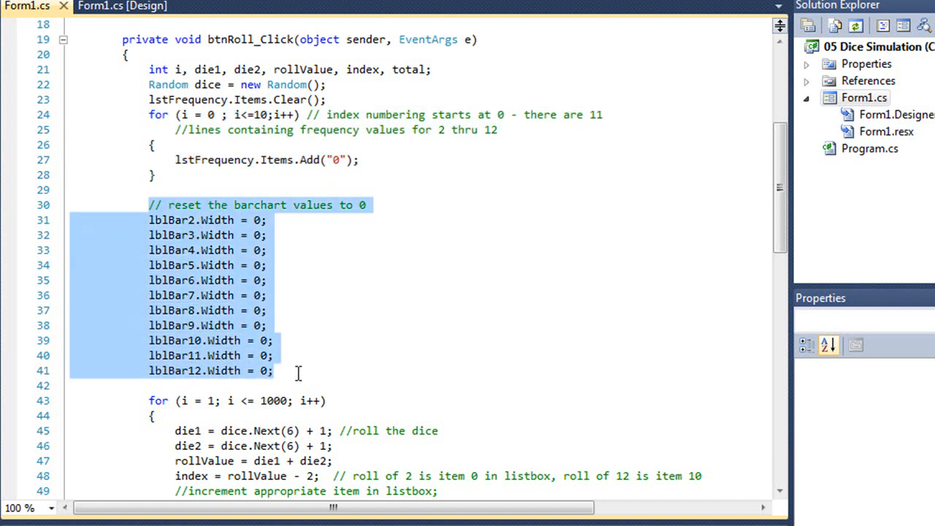
pyautogui.moveTo(909, 66)
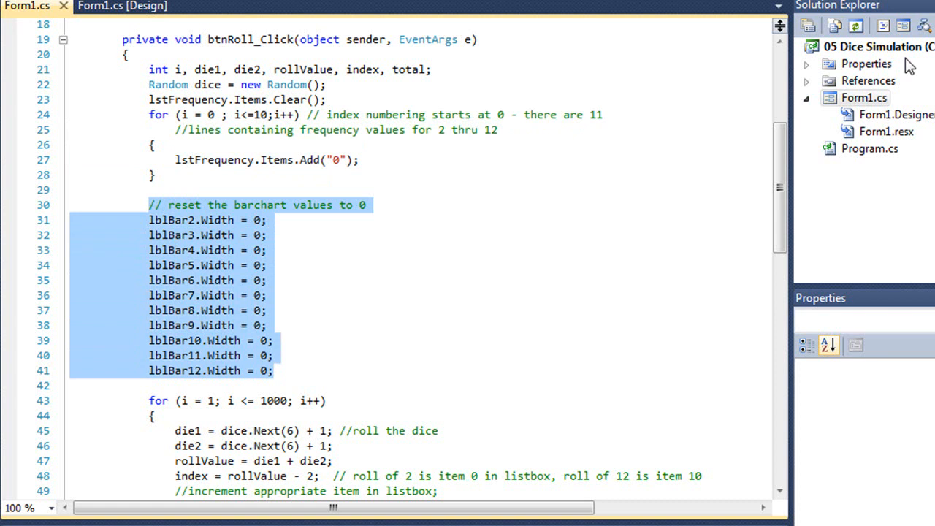
pyautogui.scroll(-3)
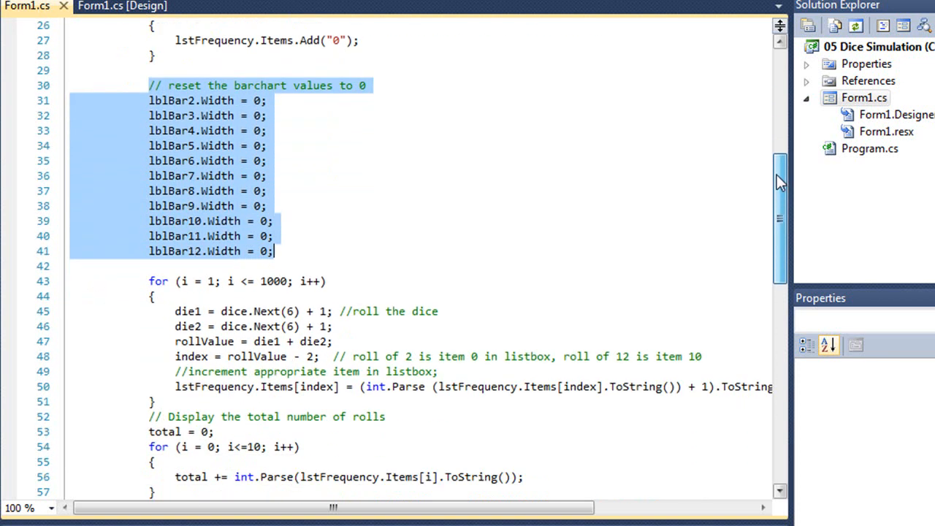
pyautogui.scroll(-3)
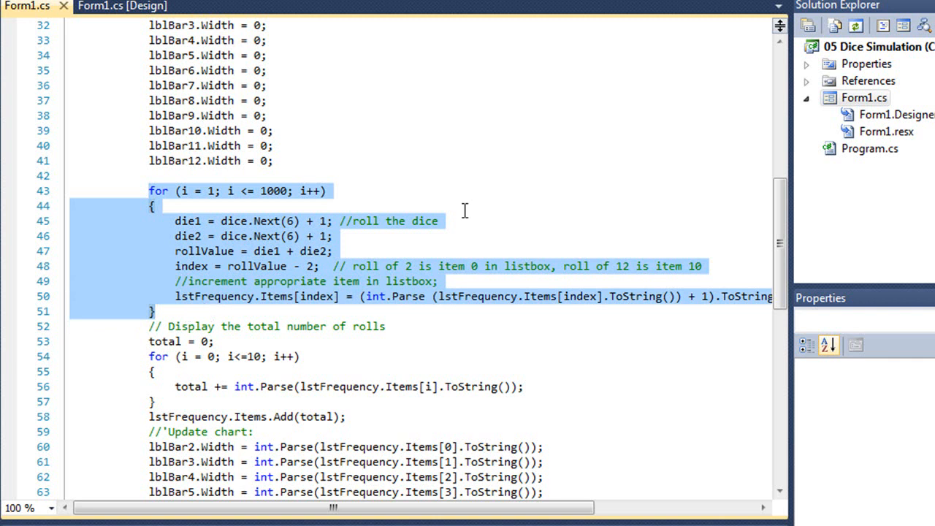
pyautogui.moveTo(590, 187)
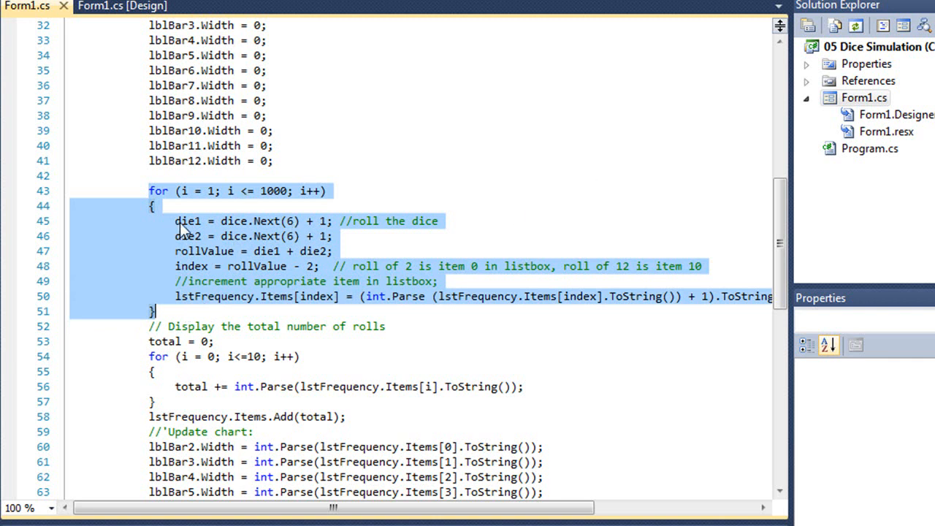
pyautogui.click(191, 221)
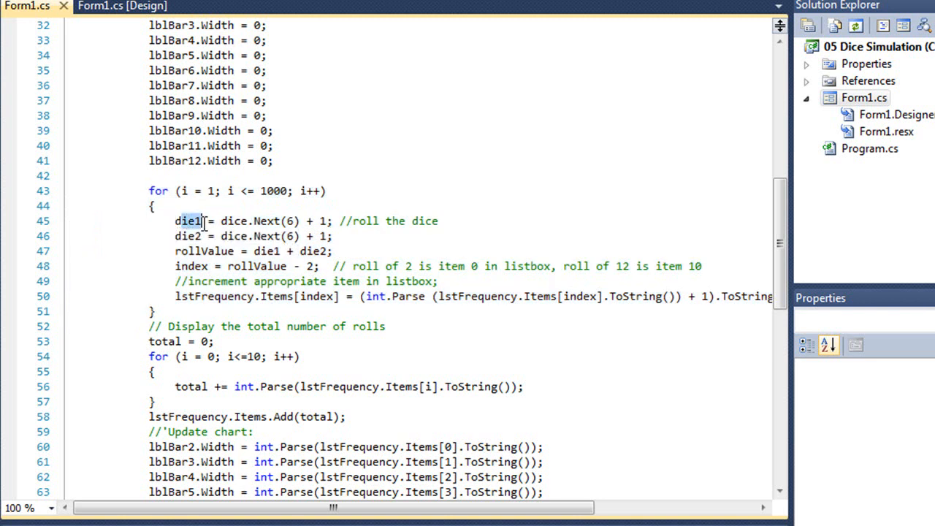
pyautogui.moveTo(266, 221)
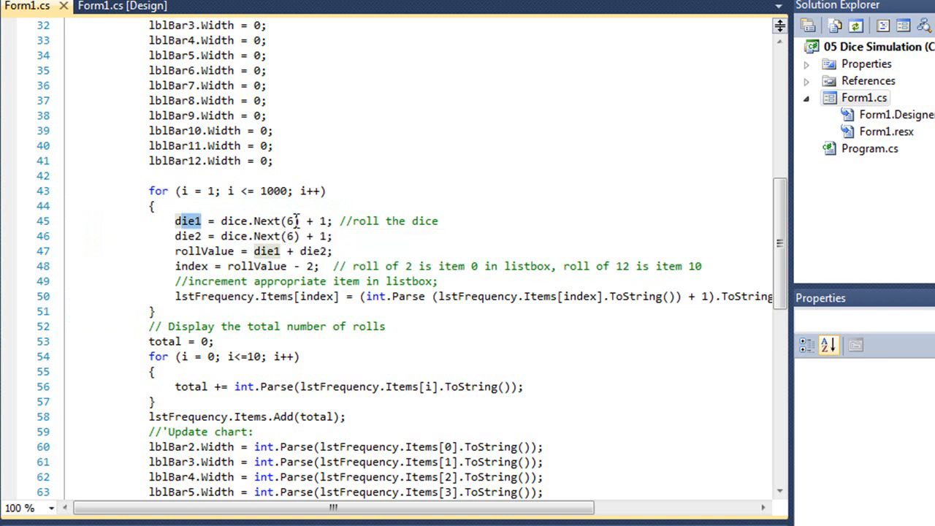
pyautogui.moveTo(324, 221)
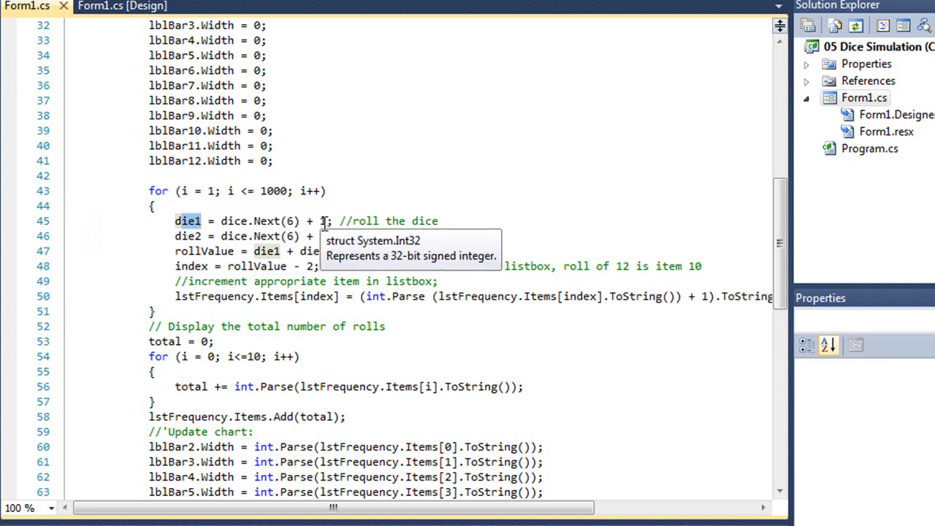
pyautogui.moveTo(172, 236)
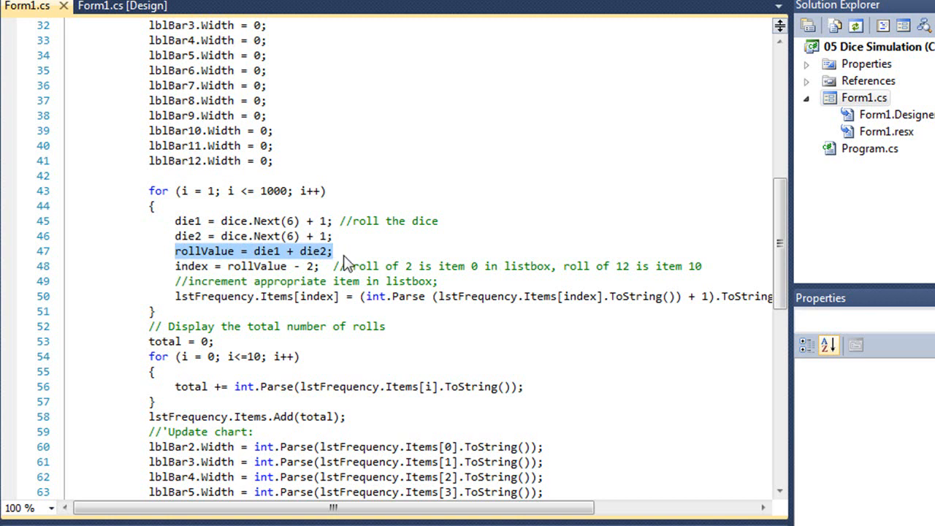
pyautogui.click(320, 266)
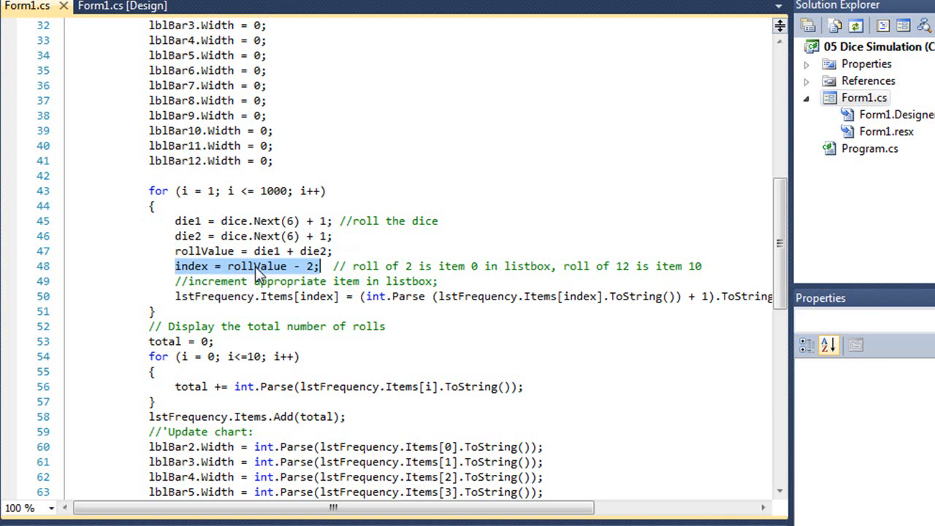
pyautogui.moveTo(283, 276)
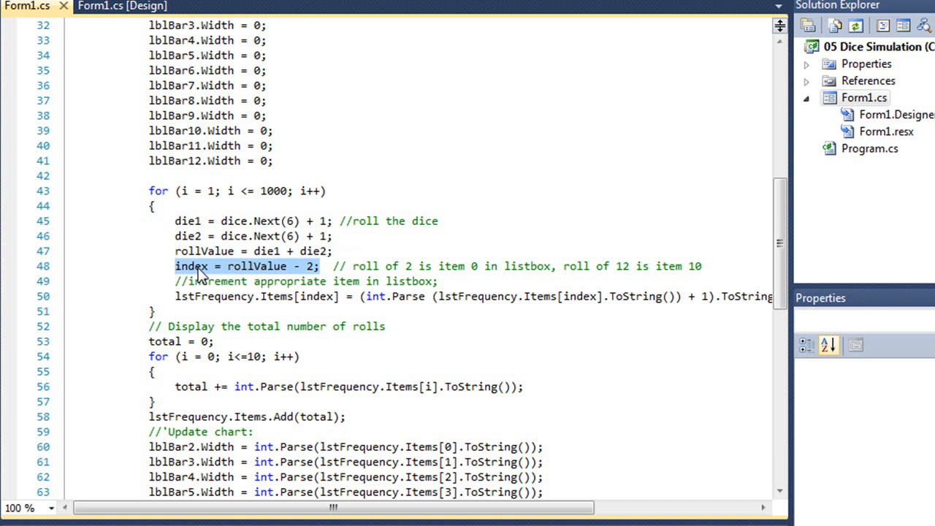
pyautogui.moveTo(393, 242)
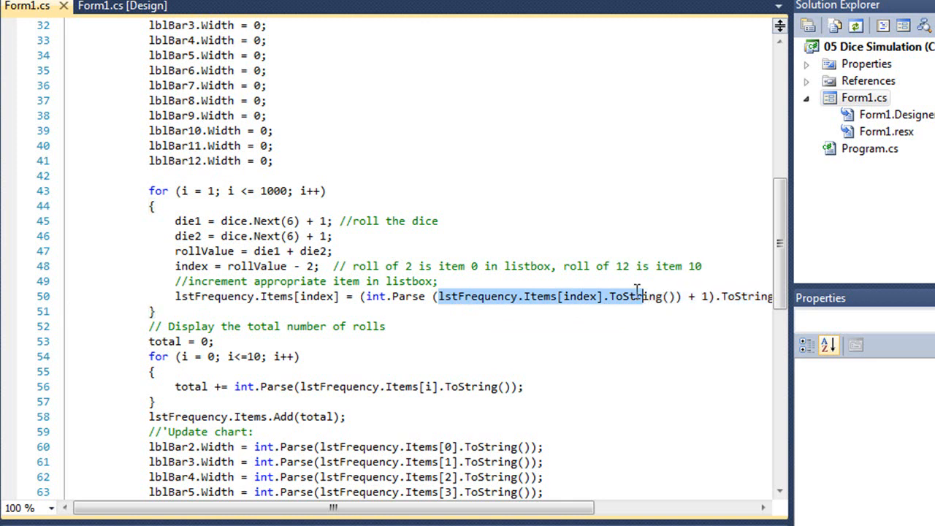
pyautogui.moveTo(606, 297)
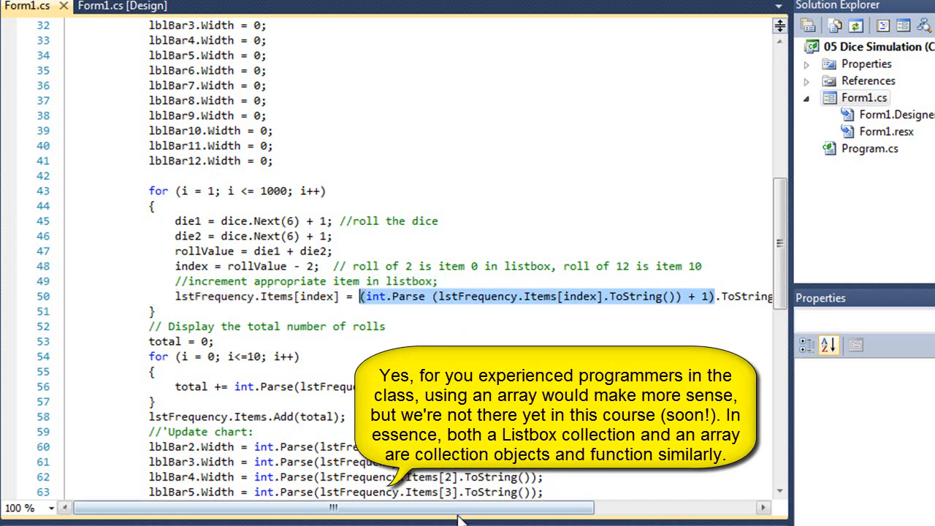
pyautogui.hscroll(-3)
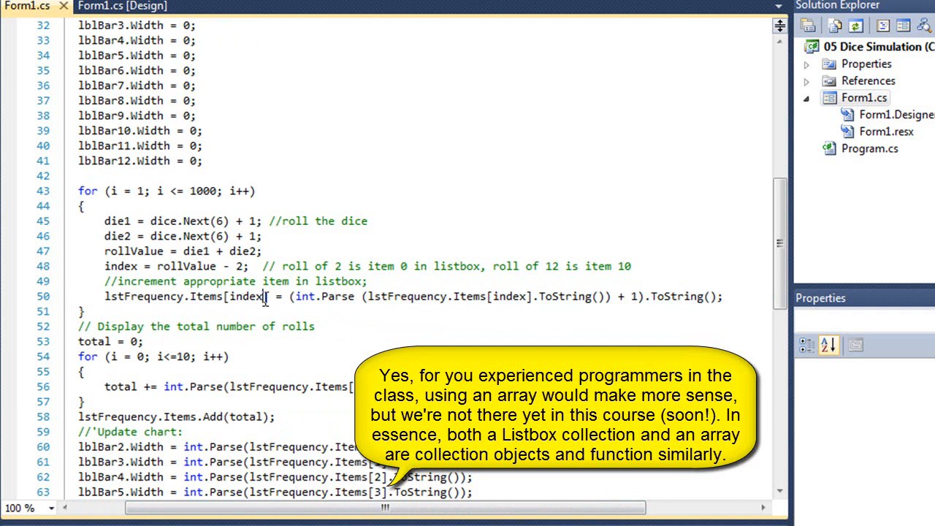
pyautogui.moveTo(248, 296)
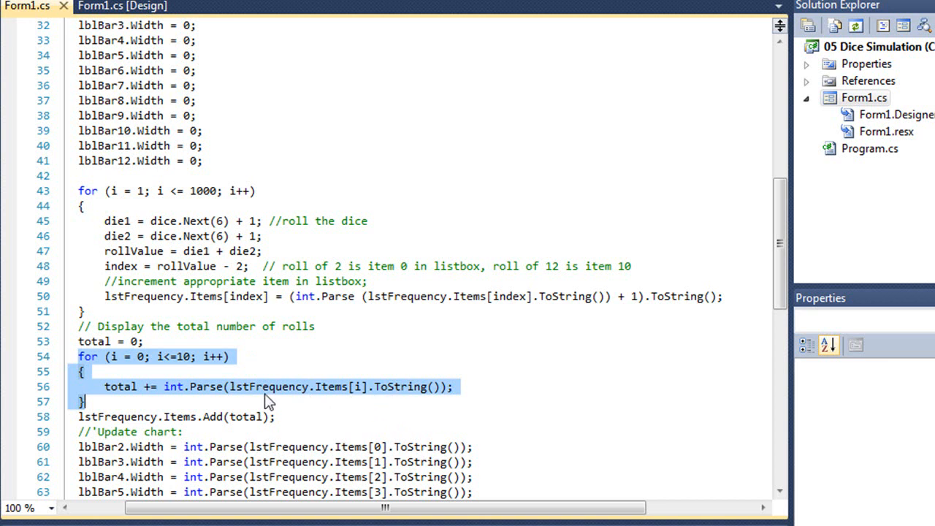
pyautogui.moveTo(126, 400)
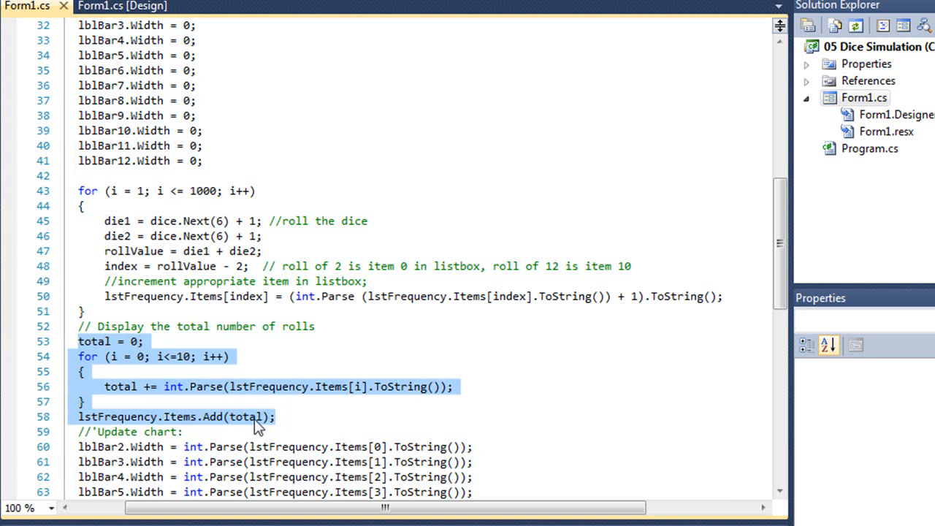
pyautogui.moveTo(275, 427)
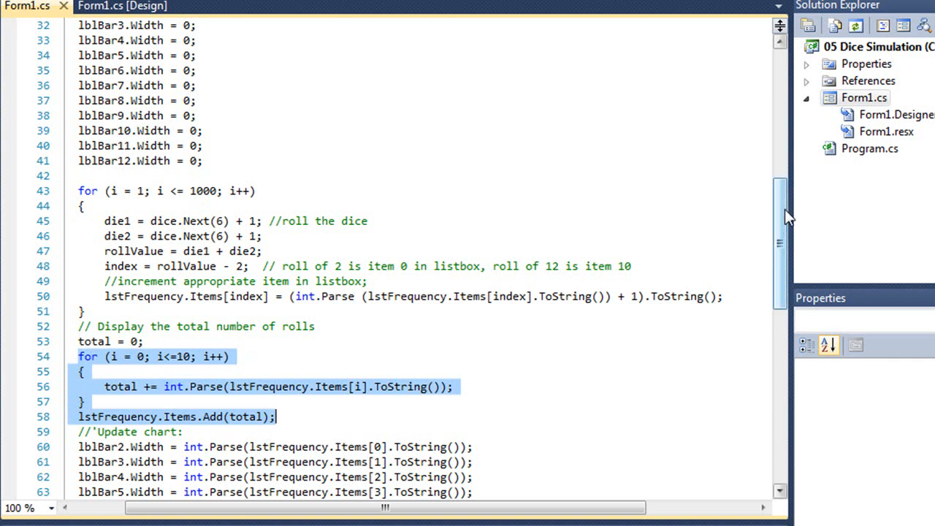
# Step: Review the chart-update width lines, scroll back to the top and run the C# program with F5
pyautogui.scroll(-3)
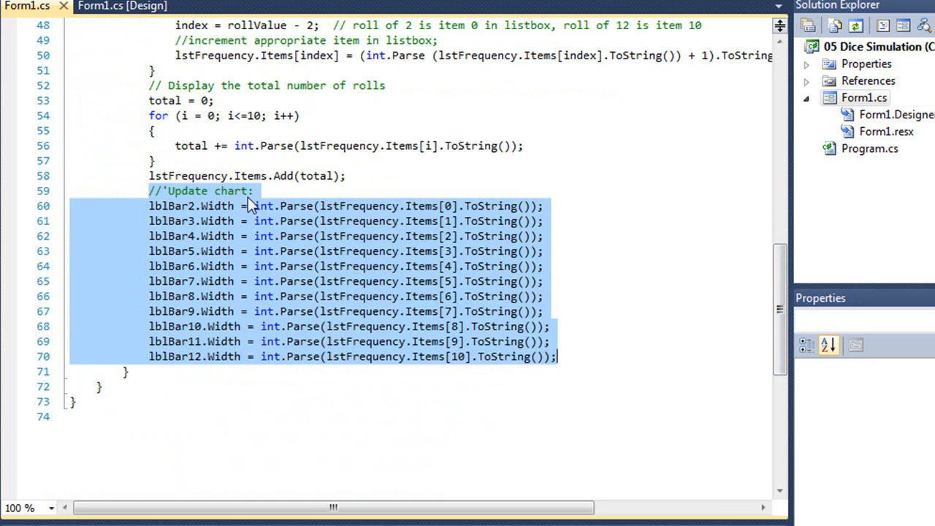
pyautogui.moveTo(251, 222)
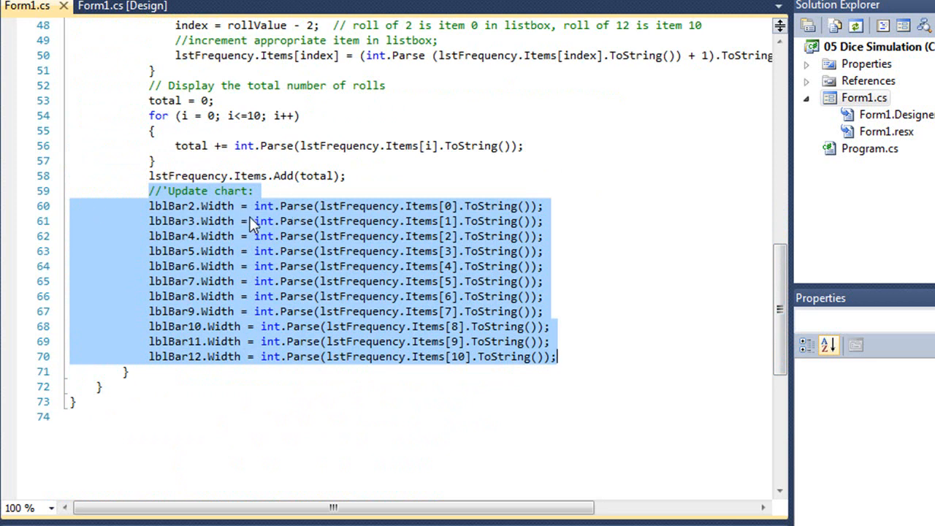
pyautogui.moveTo(453, 212)
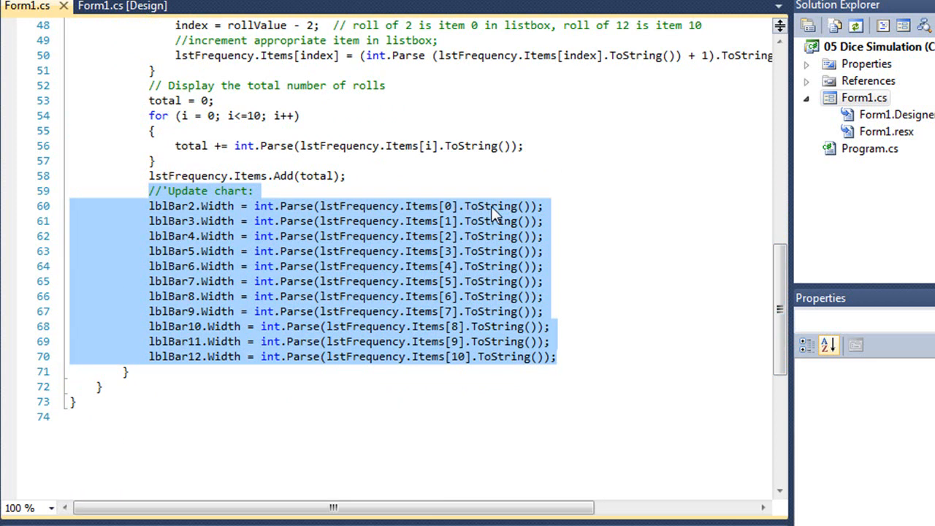
pyautogui.moveTo(283, 212)
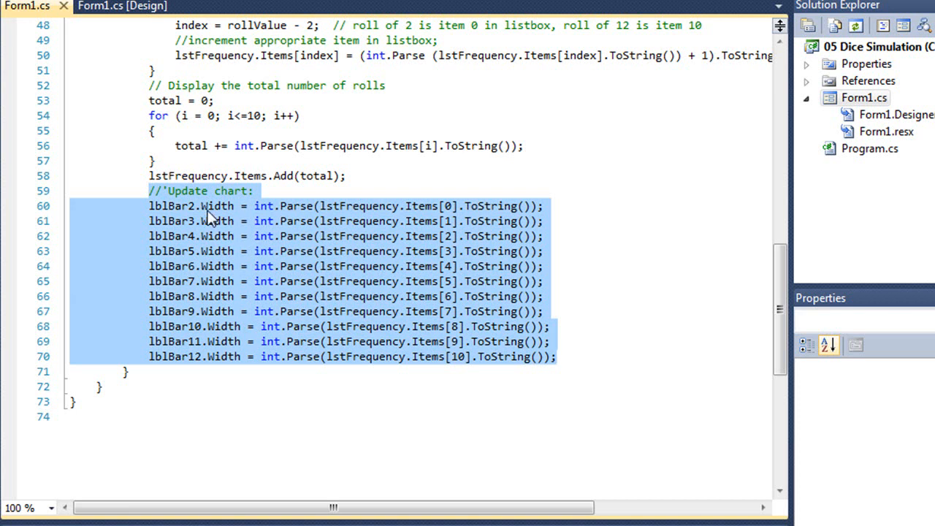
pyautogui.click(207, 205)
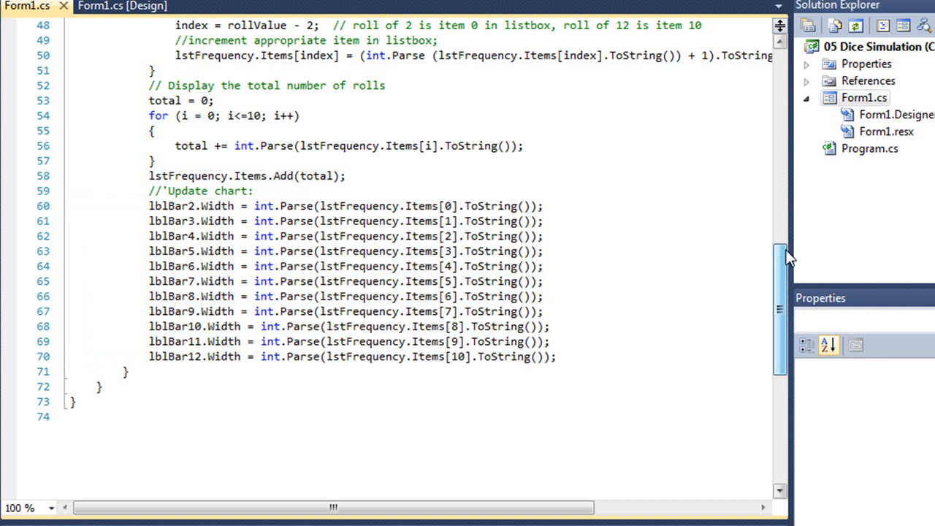
pyautogui.scroll(3)
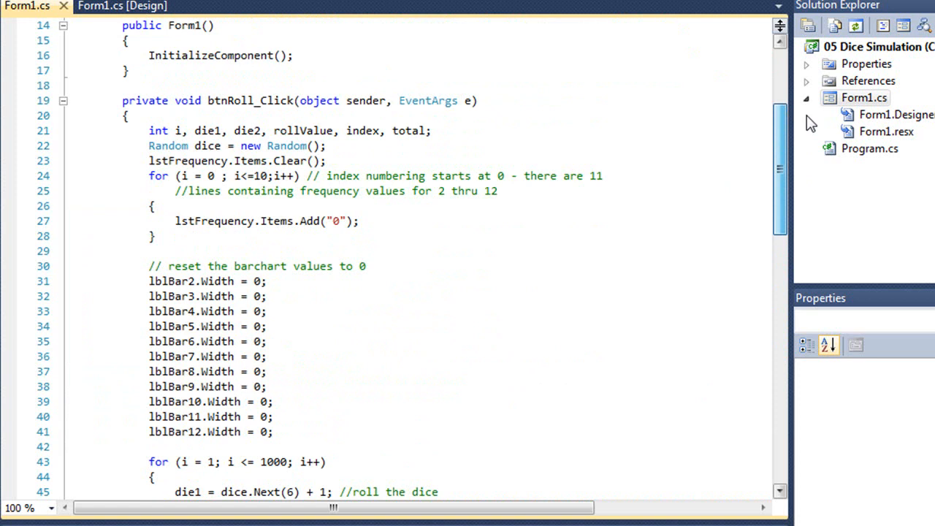
pyautogui.scroll(-3)
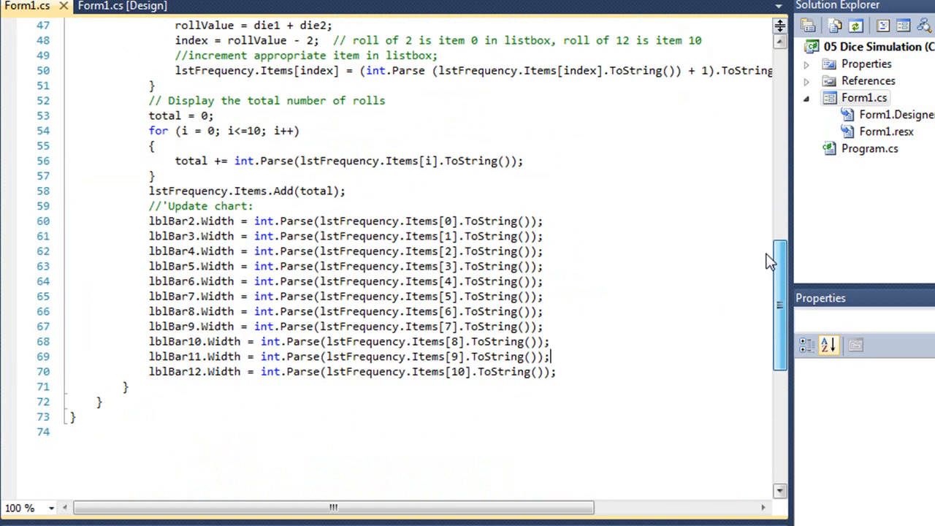
pyautogui.scroll(3)
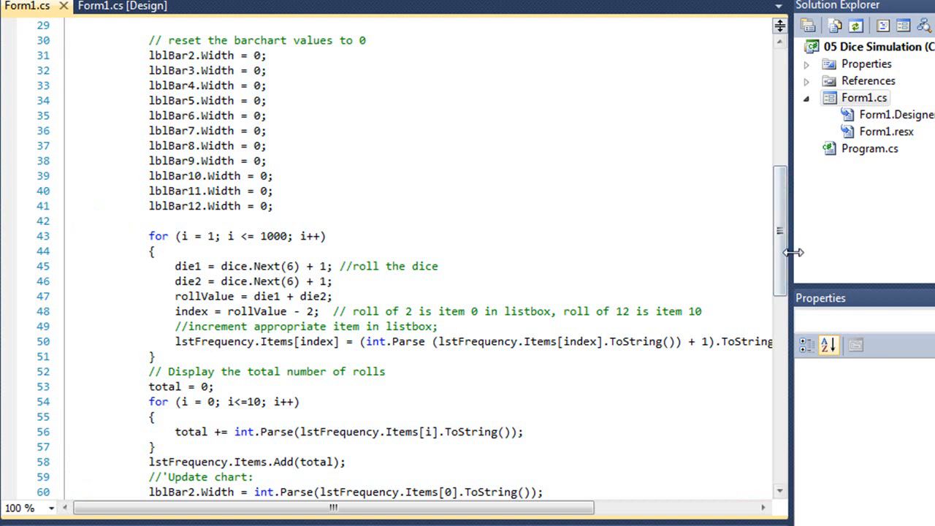
pyautogui.scroll(3)
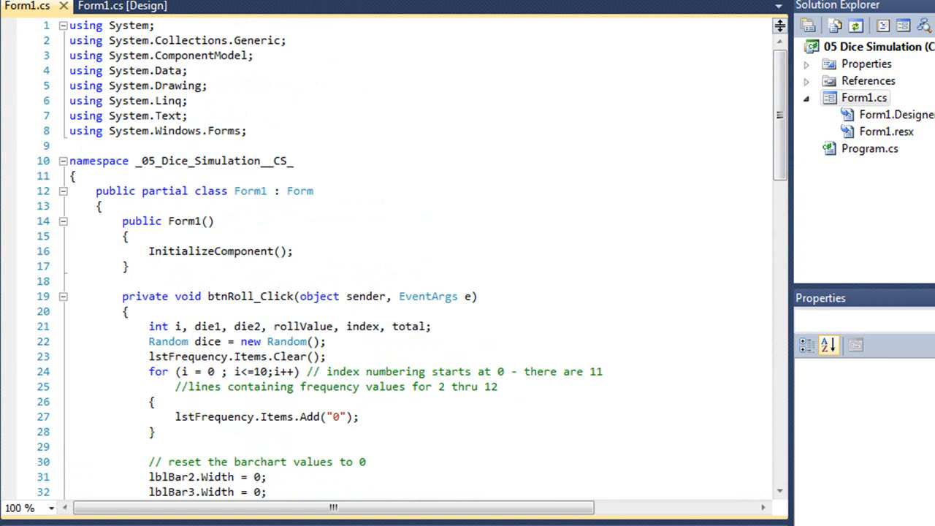
pyautogui.press('F5')
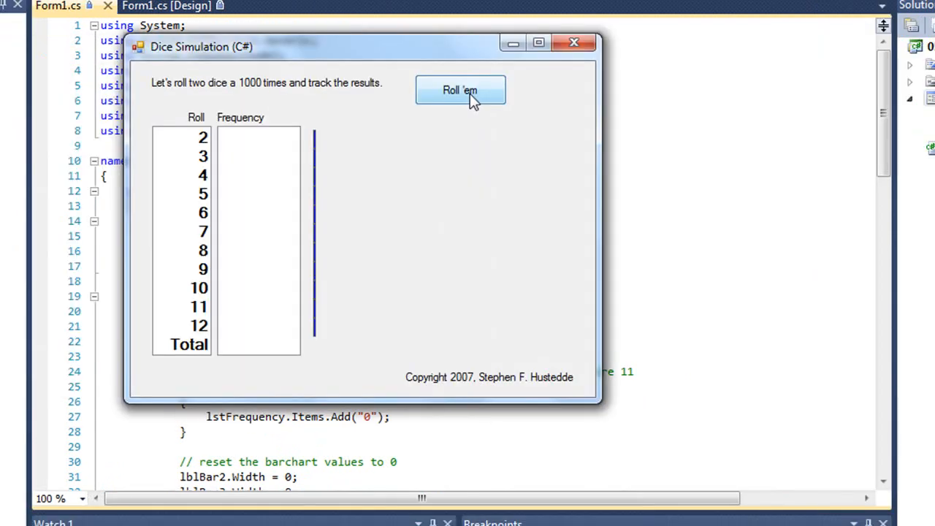
# Step: Run Roll 'em seven times in the C# app, each filling 1000-roll frequencies and bars peaking near 7
pyautogui.click(458, 91)
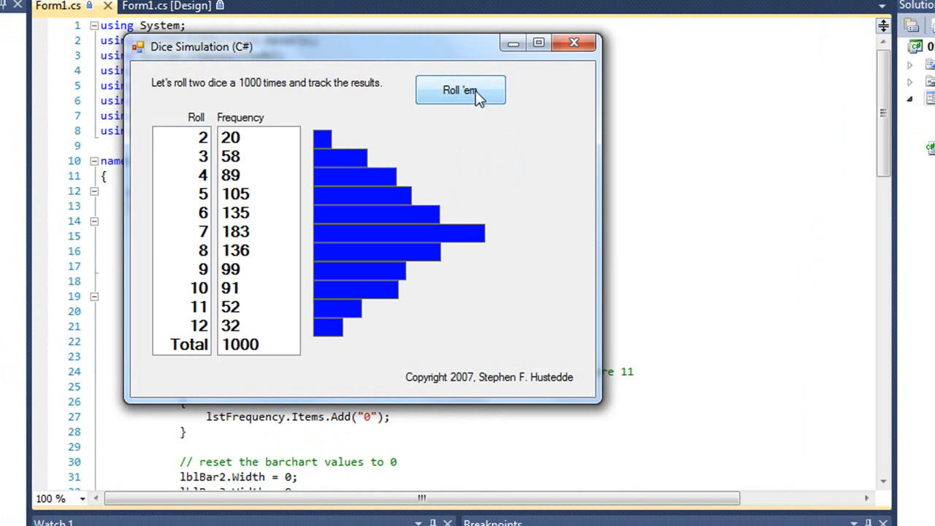
pyautogui.click(460, 91)
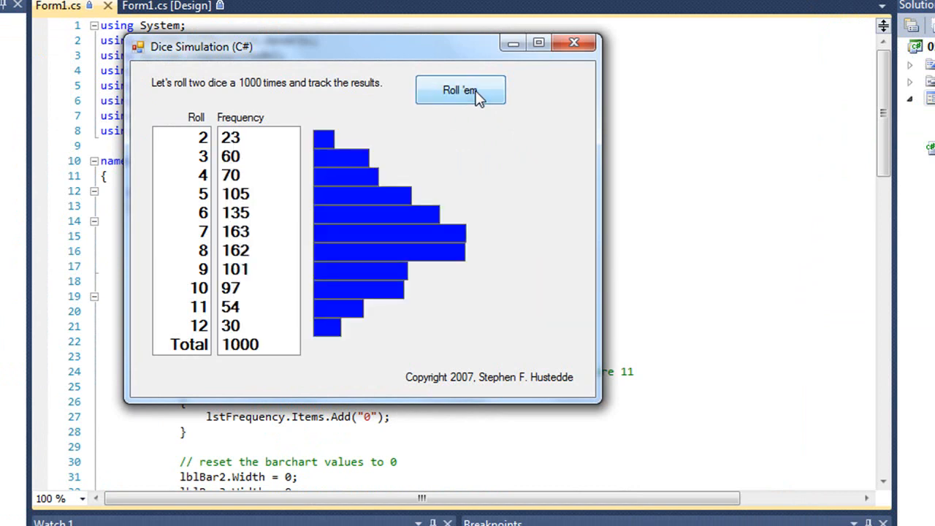
pyautogui.click(460, 91)
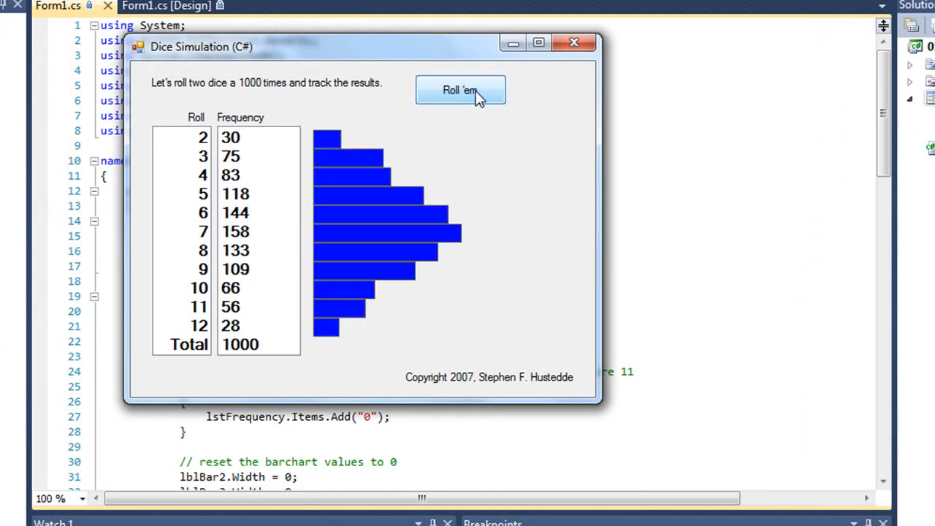
pyautogui.click(460, 91)
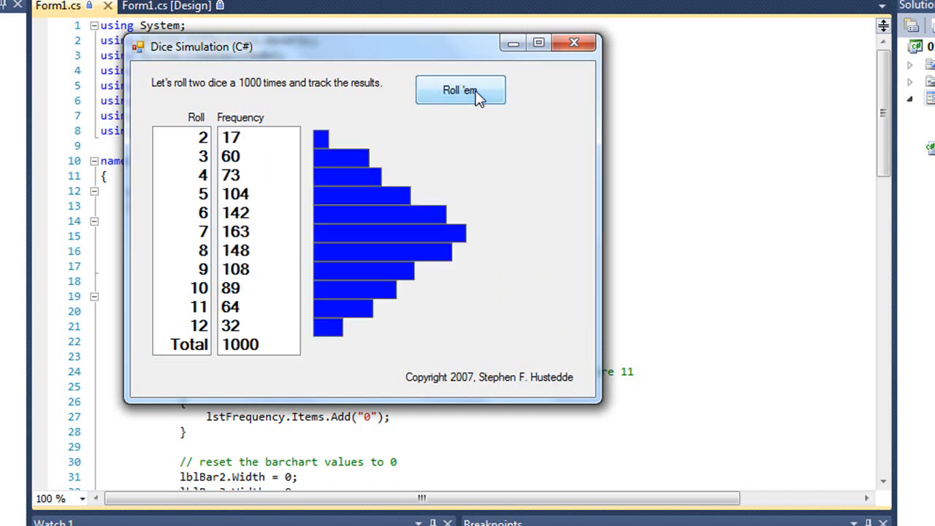
pyautogui.click(460, 91)
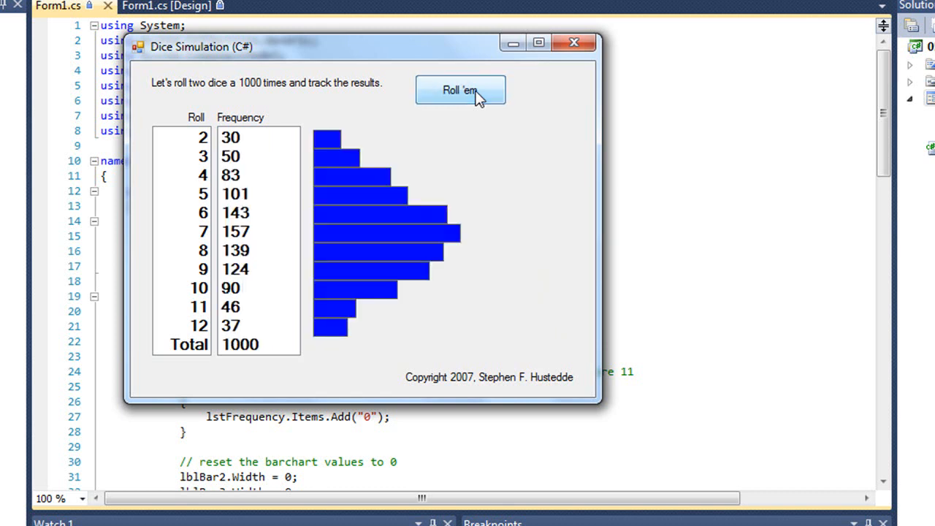
pyautogui.click(460, 91)
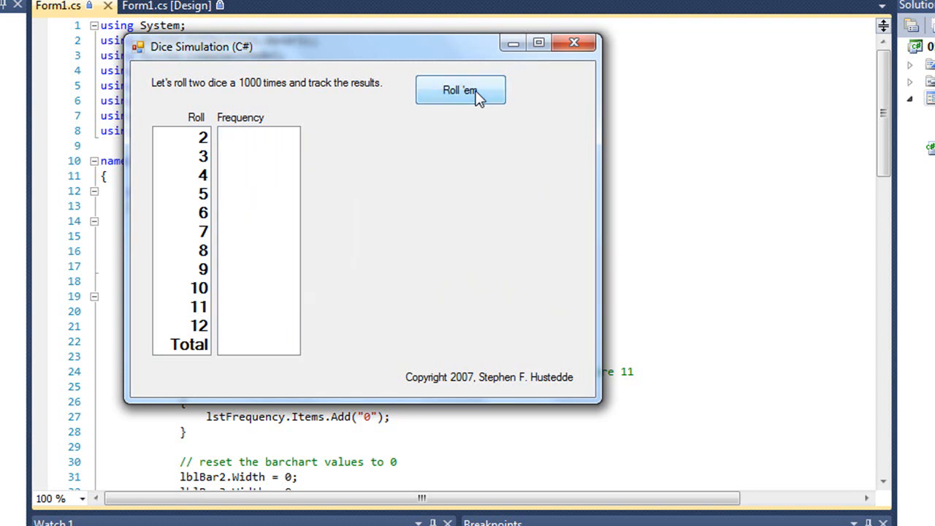
pyautogui.click(459, 90)
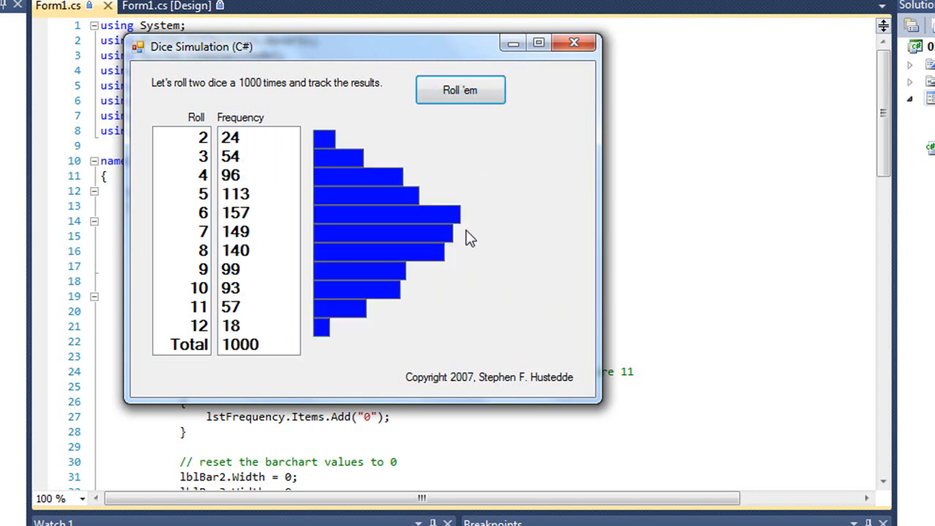
pyautogui.moveTo(491, 165)
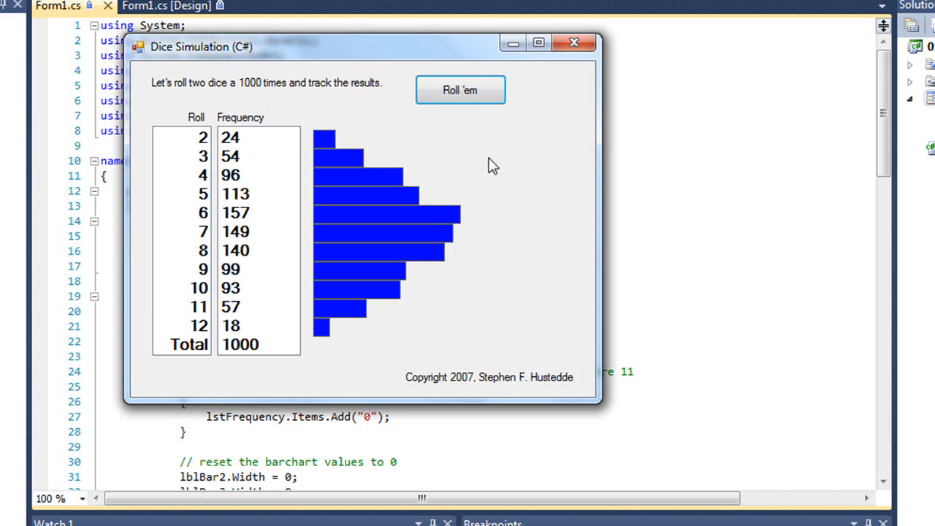
pyautogui.moveTo(325, 96)
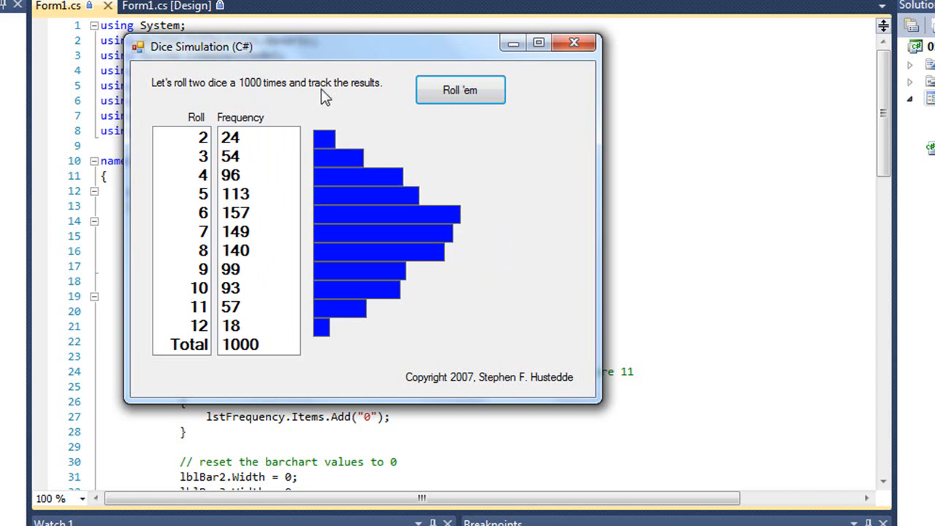
pyautogui.moveTo(470, 119)
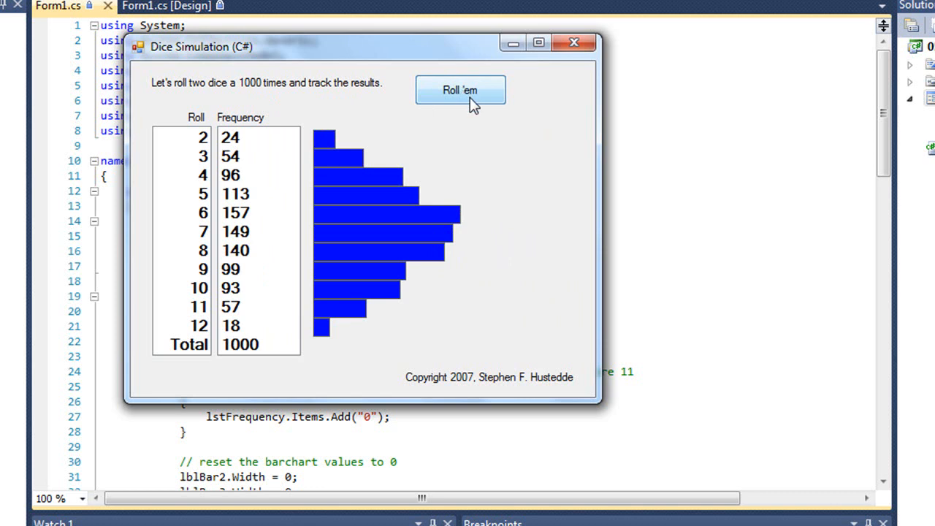
pyautogui.moveTo(529, 60)
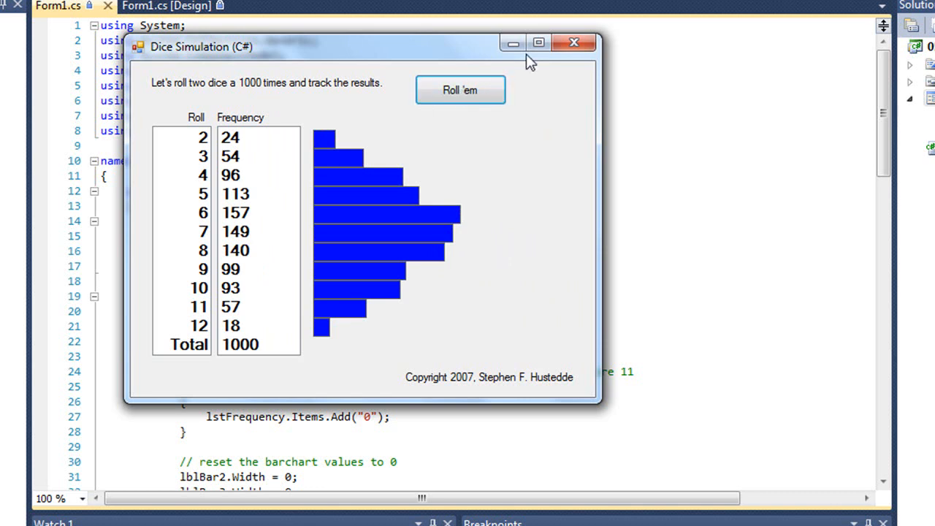
pyautogui.moveTo(445, 59)
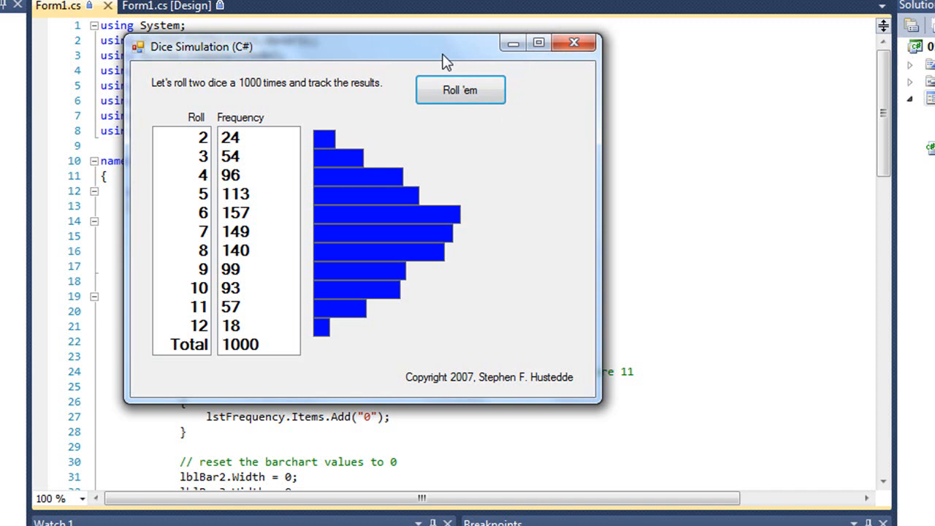
pyautogui.moveTo(351, 328)
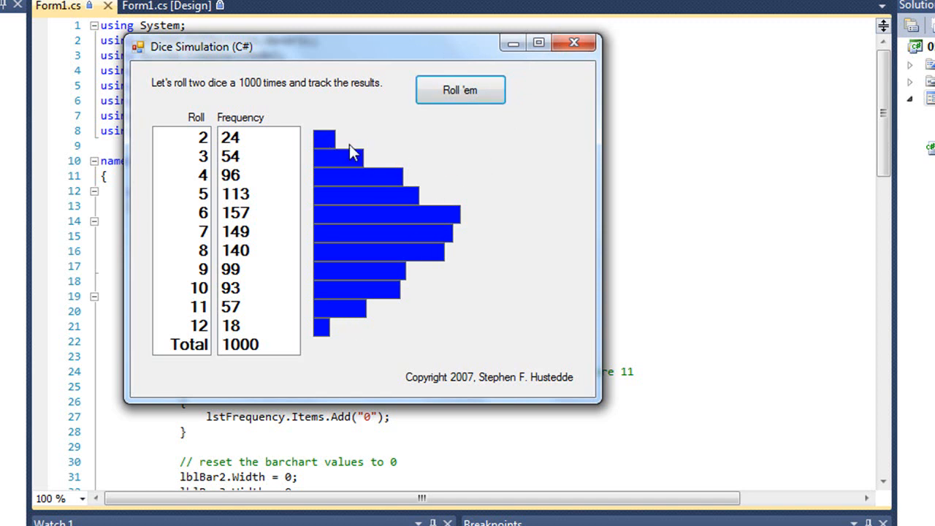
pyautogui.moveTo(368, 254)
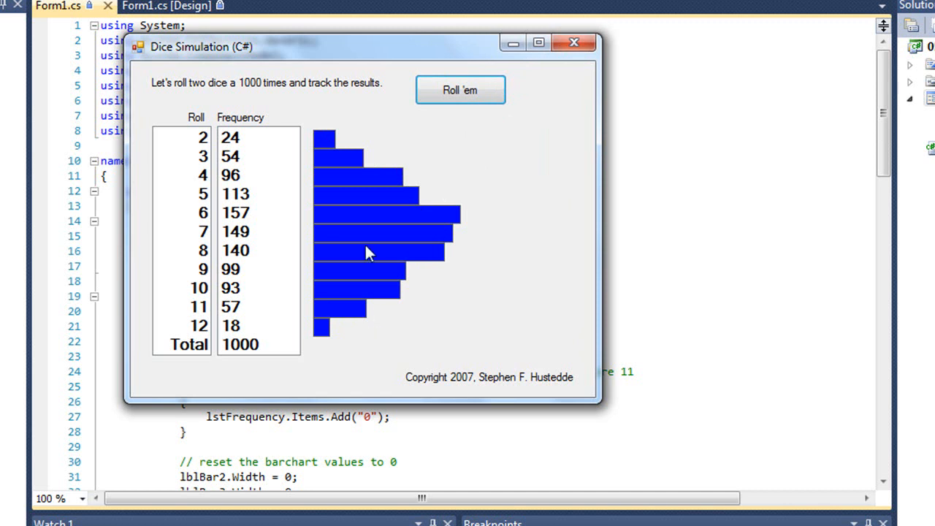